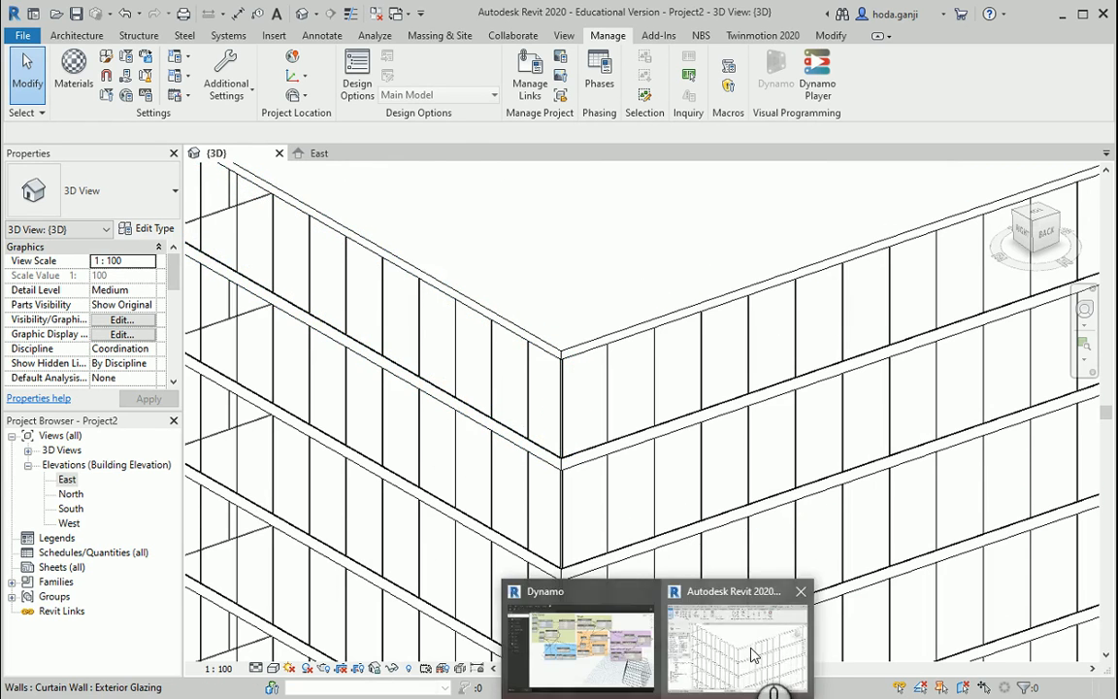
mouse_move(558, 640)
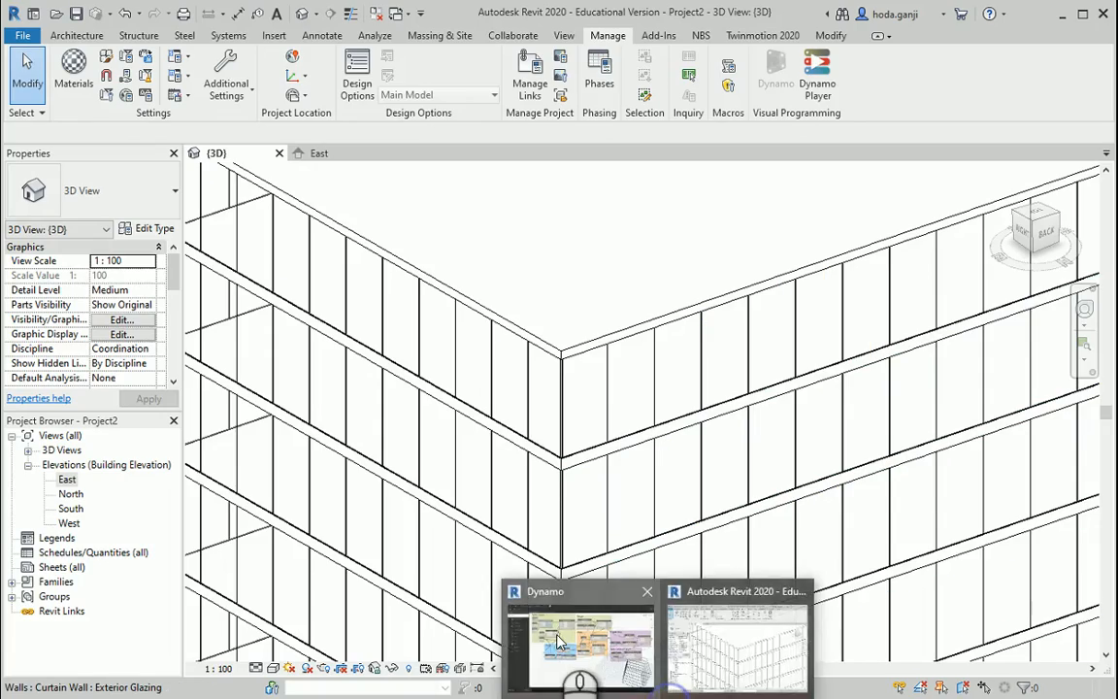
Step: Bring the open Dynamo window to the front from the Revit taskbar
left_click(579, 640)
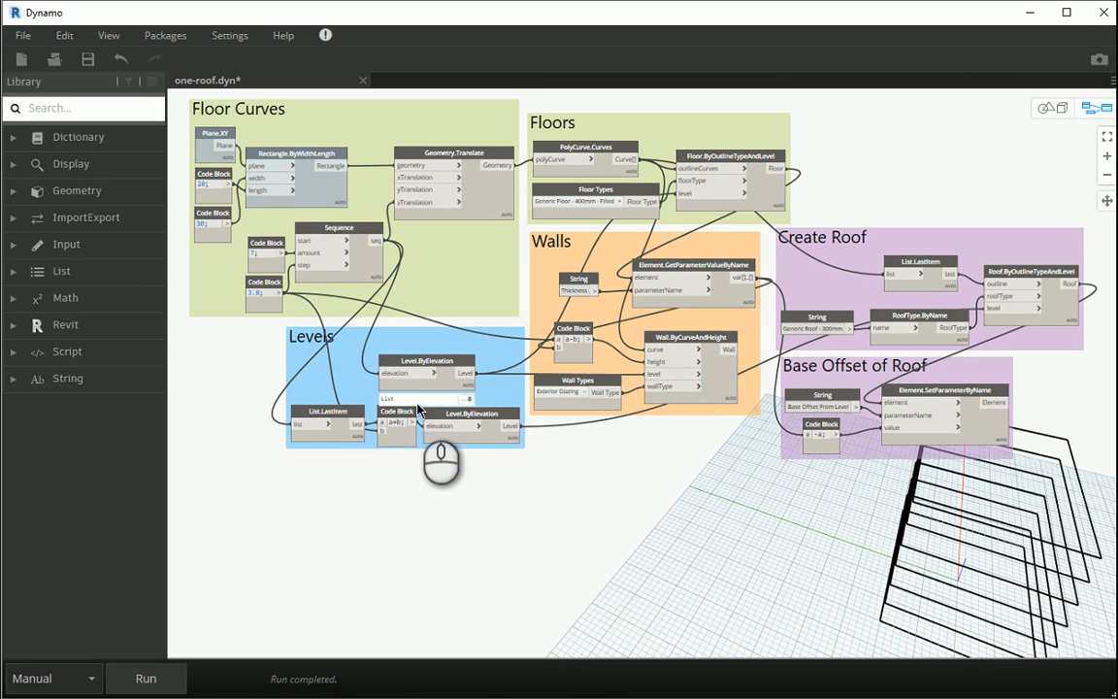
mouse_move(470, 413)
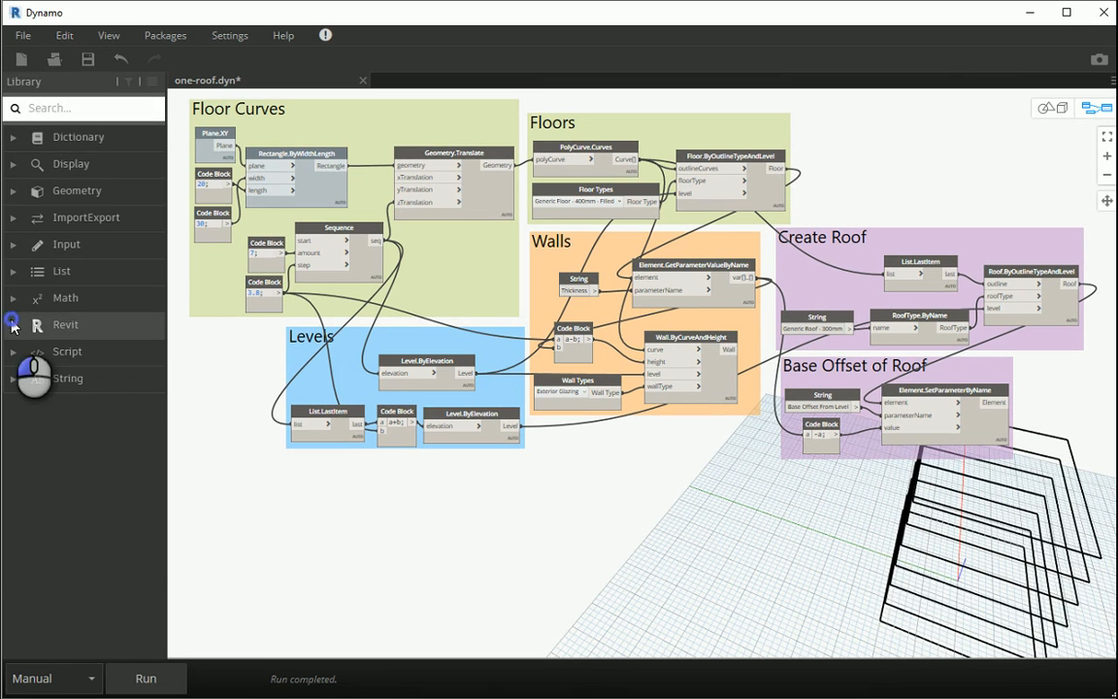
Step: Add a Family Types node set to System Panel:Glazed, feeding All Elements of Family Type
left_click(65, 324)
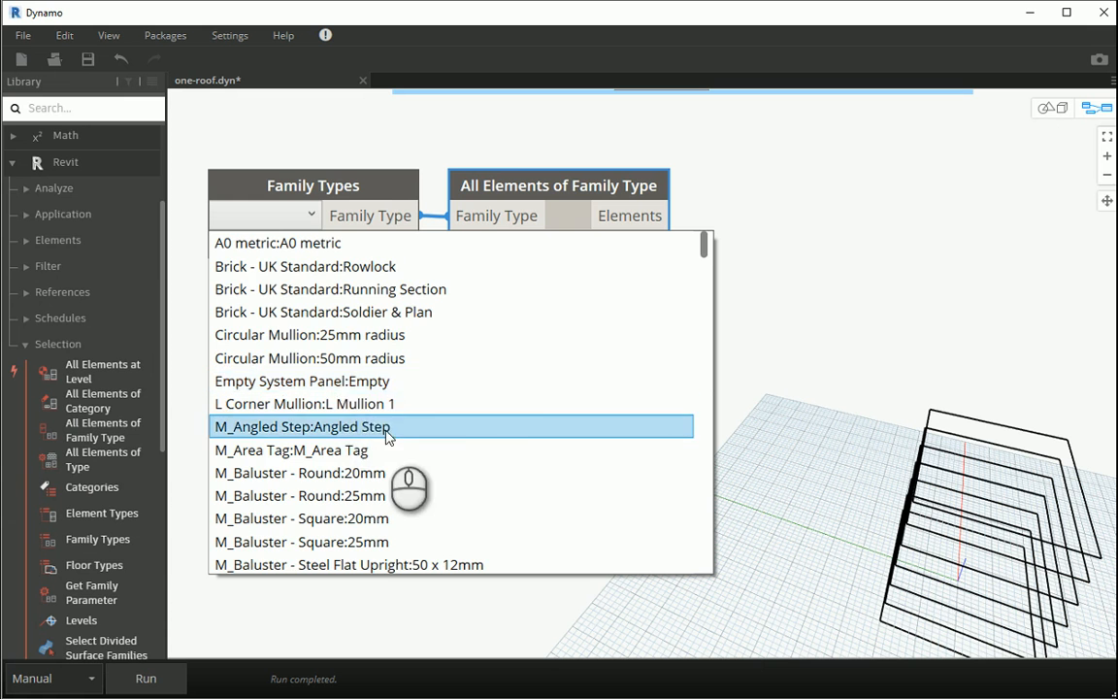
scroll("down", 3)
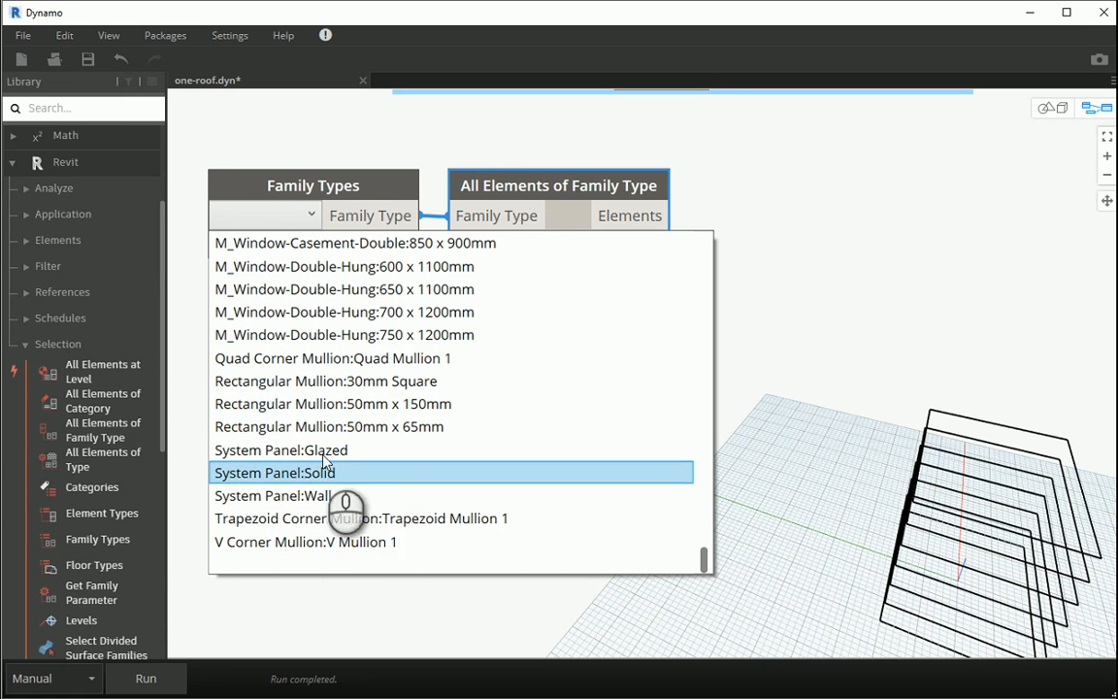
left_click(281, 450)
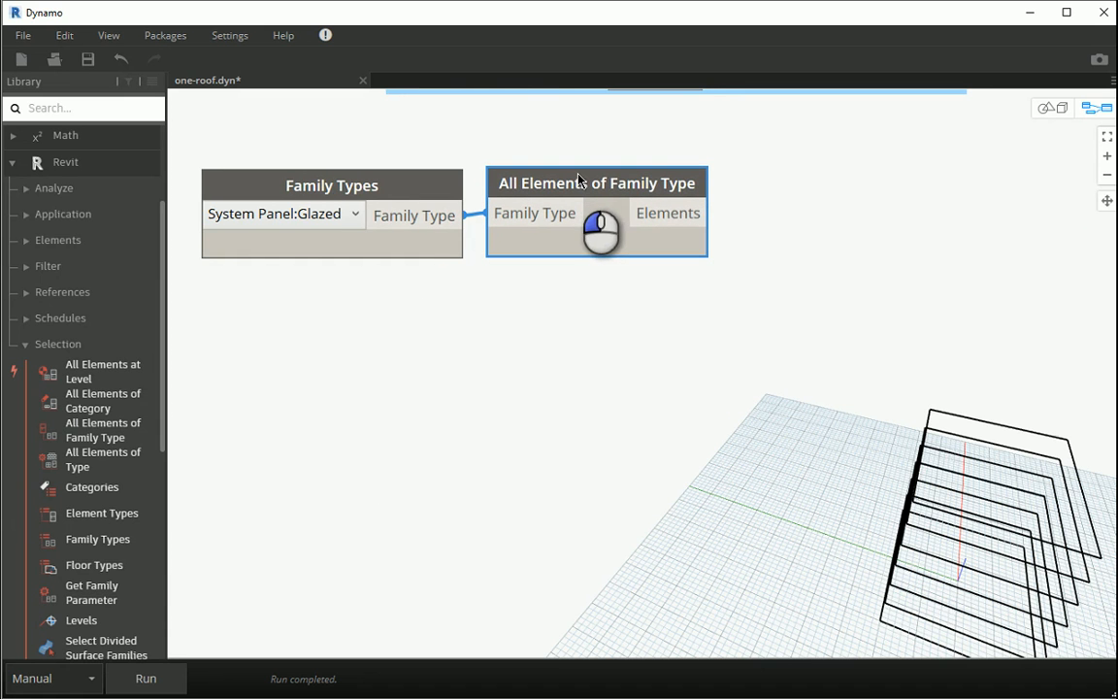
mouse_move(592, 188)
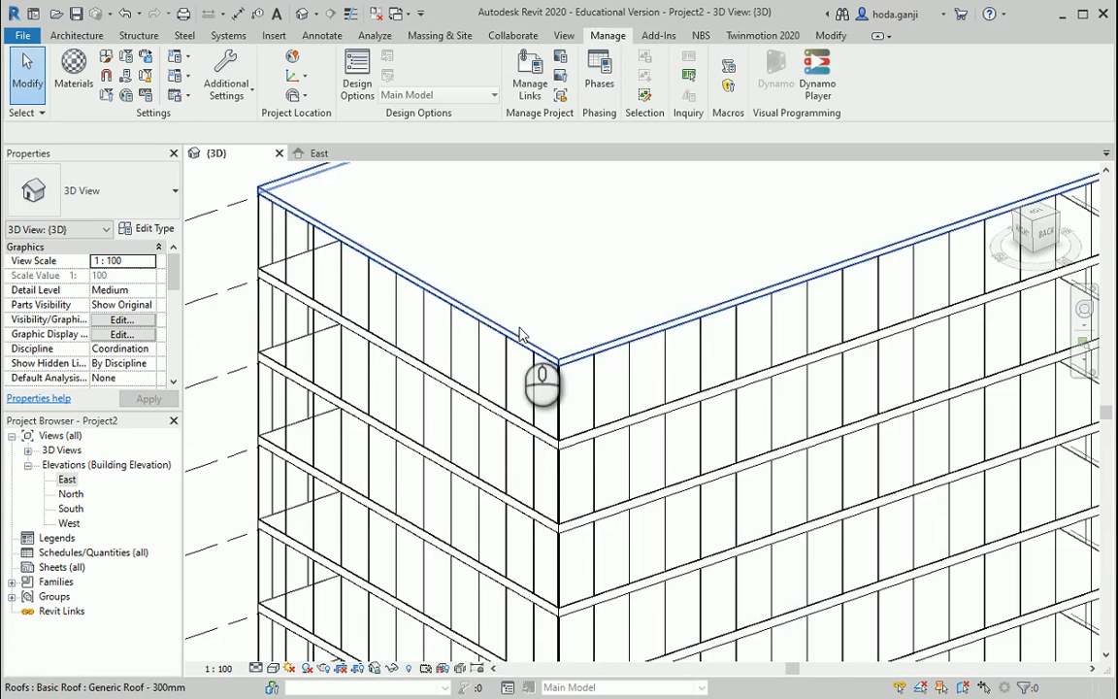
left_click(774, 73)
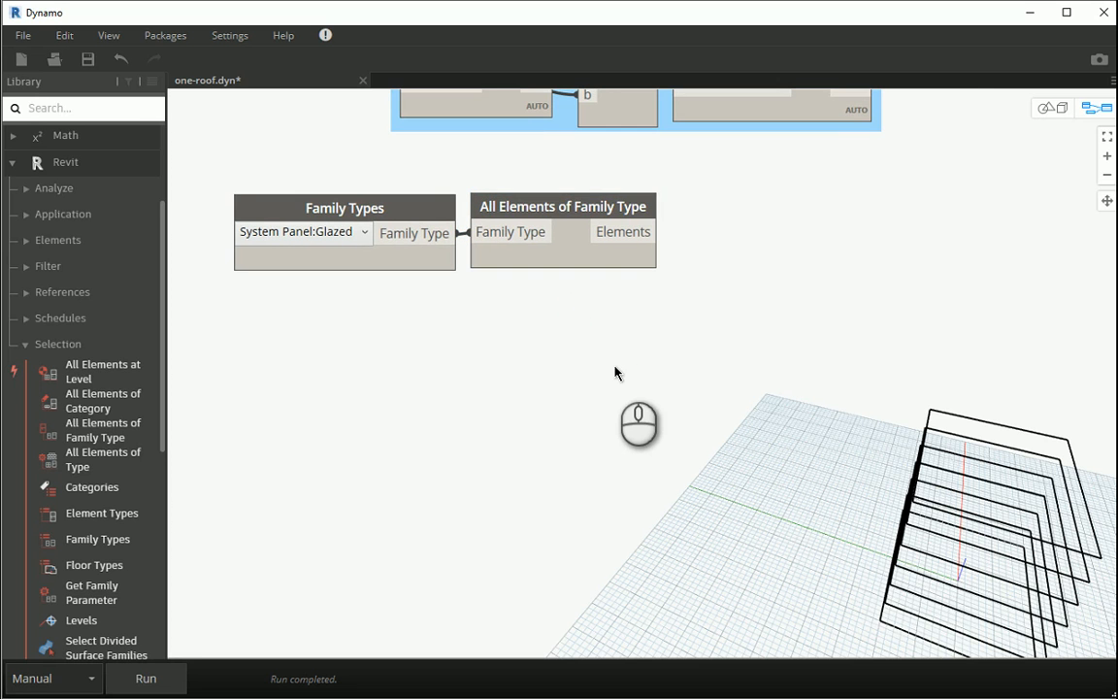
mouse_move(587, 378)
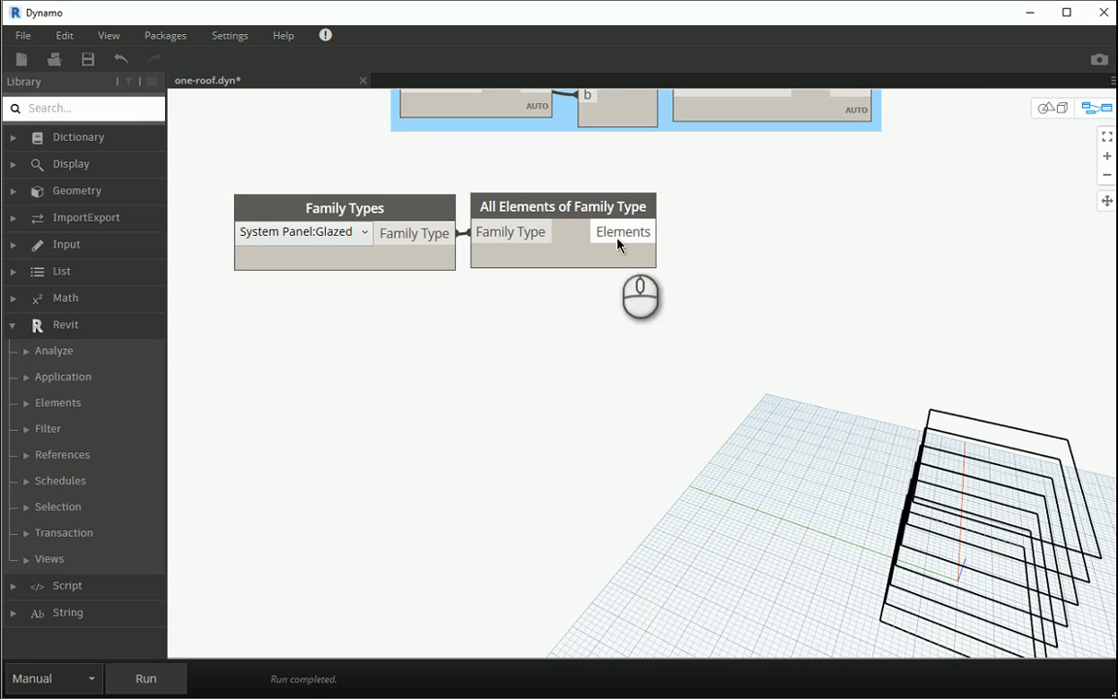
mouse_move(31, 402)
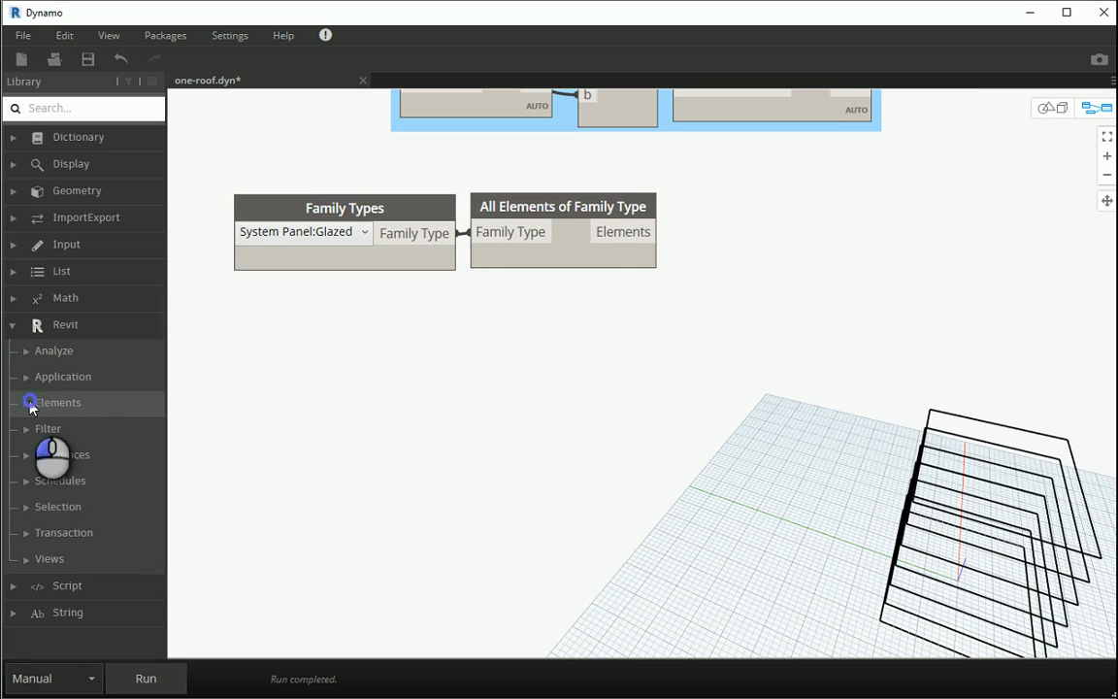
Step: Add CurtainPanel.Boundaries fed by the glazed panel elements and run the graph
left_click(57, 401)
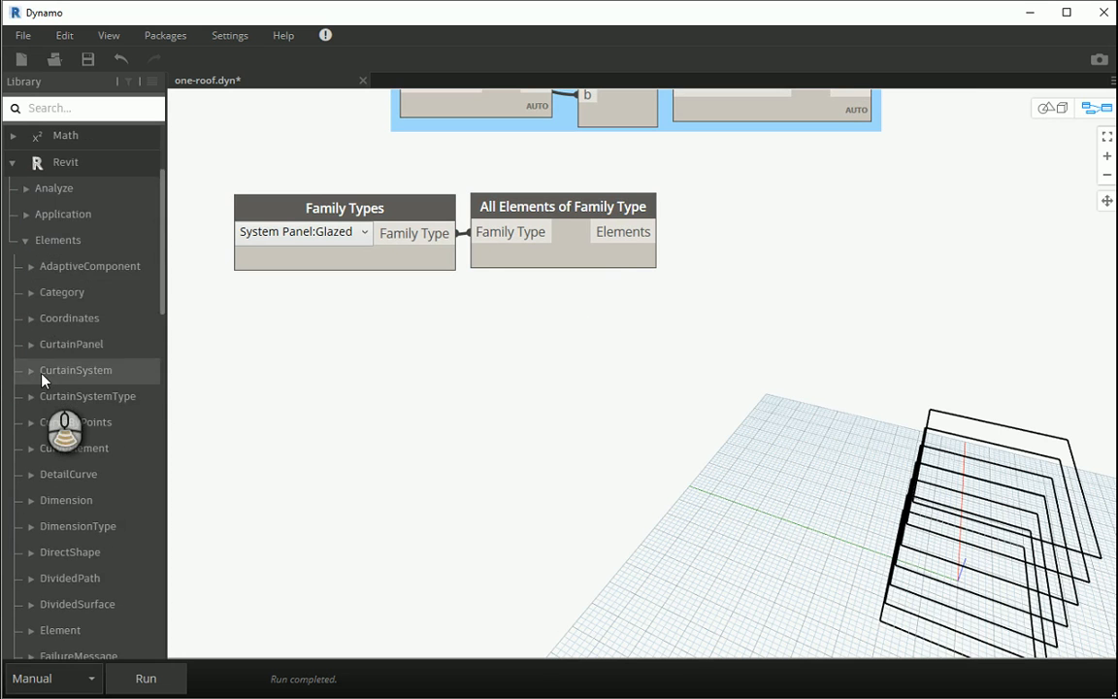
scroll("down", 3)
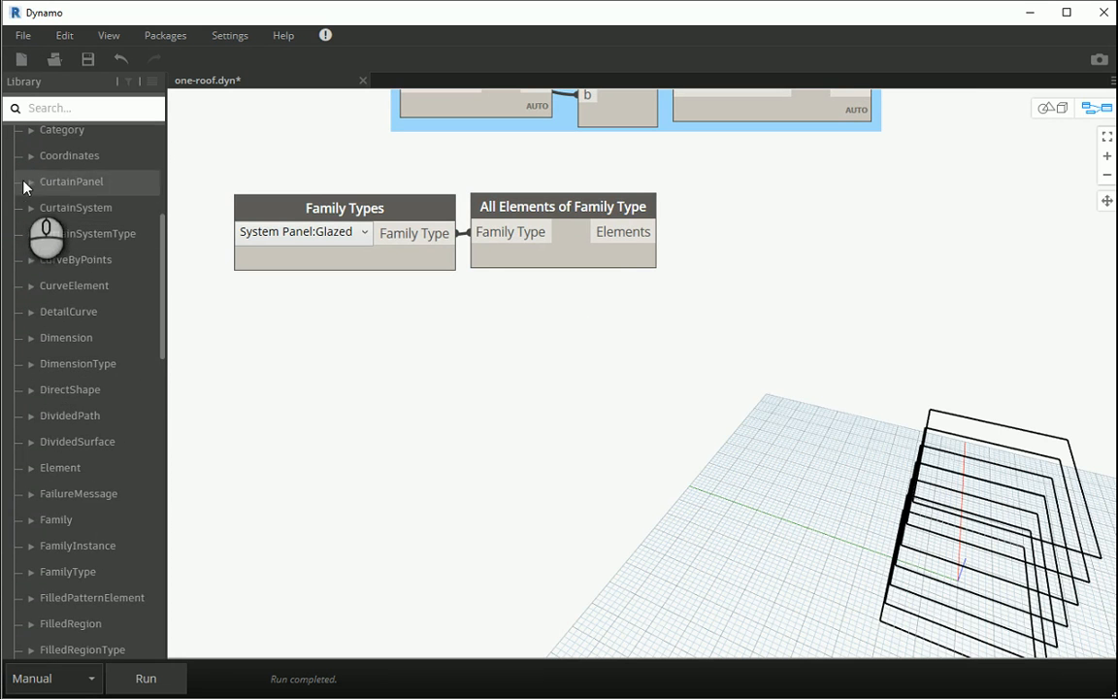
left_click(30, 181)
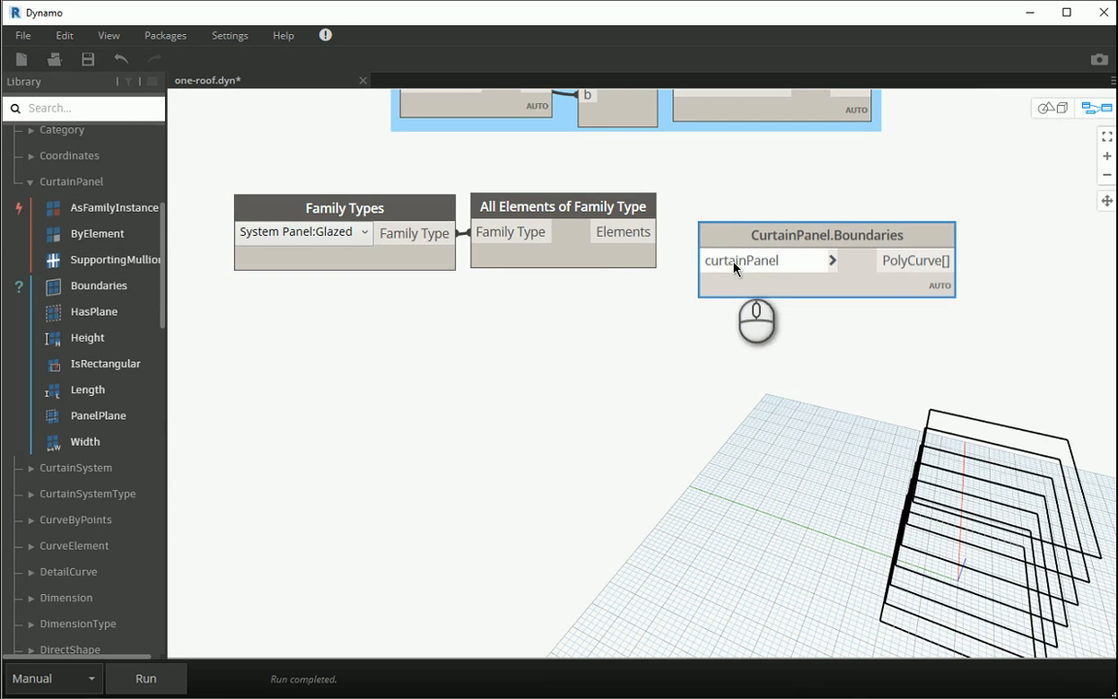
scroll("up", 3)
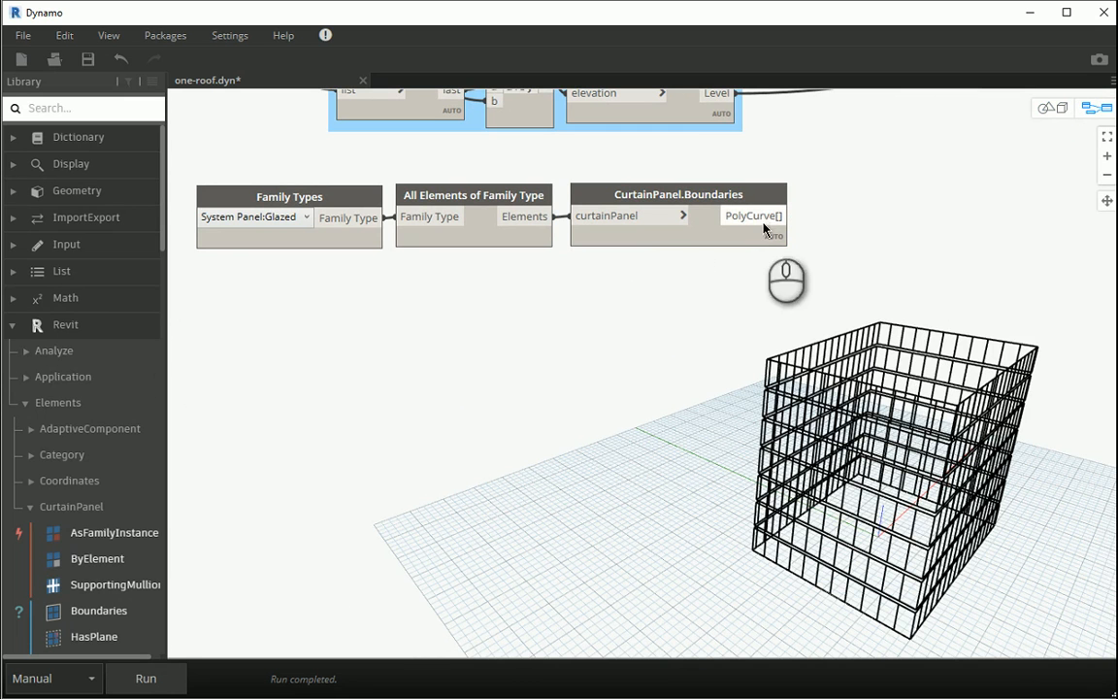
left_click(76, 190)
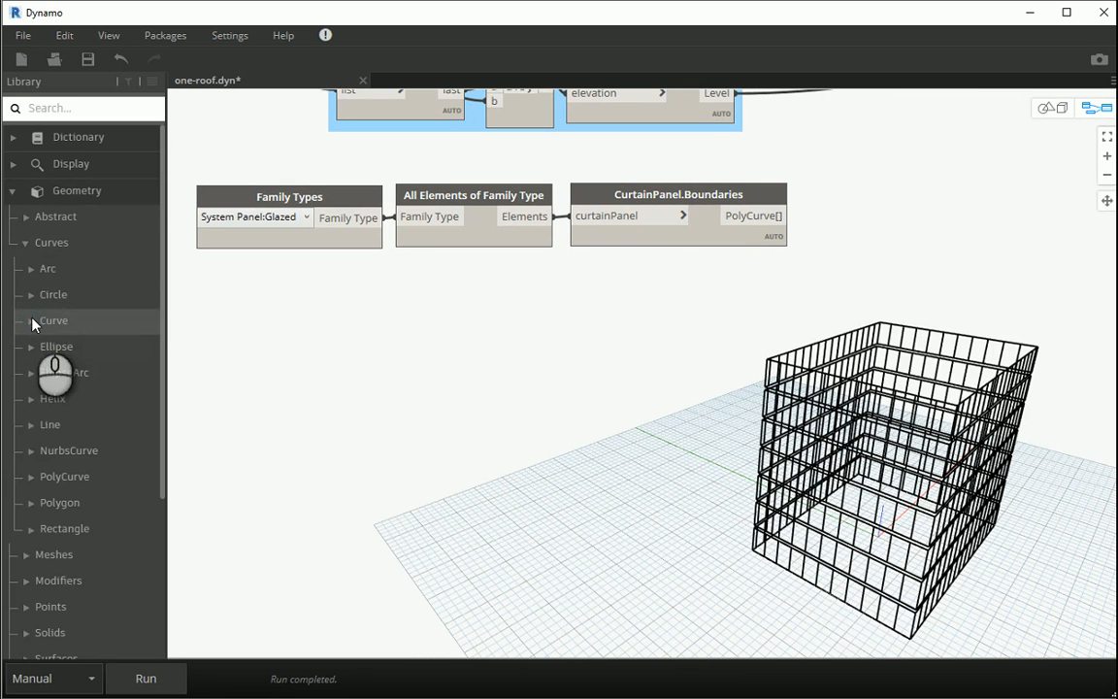
Step: Add Curve.StartPoint on the panel boundary curves and orbit to inspect the points
left_click(53, 320)
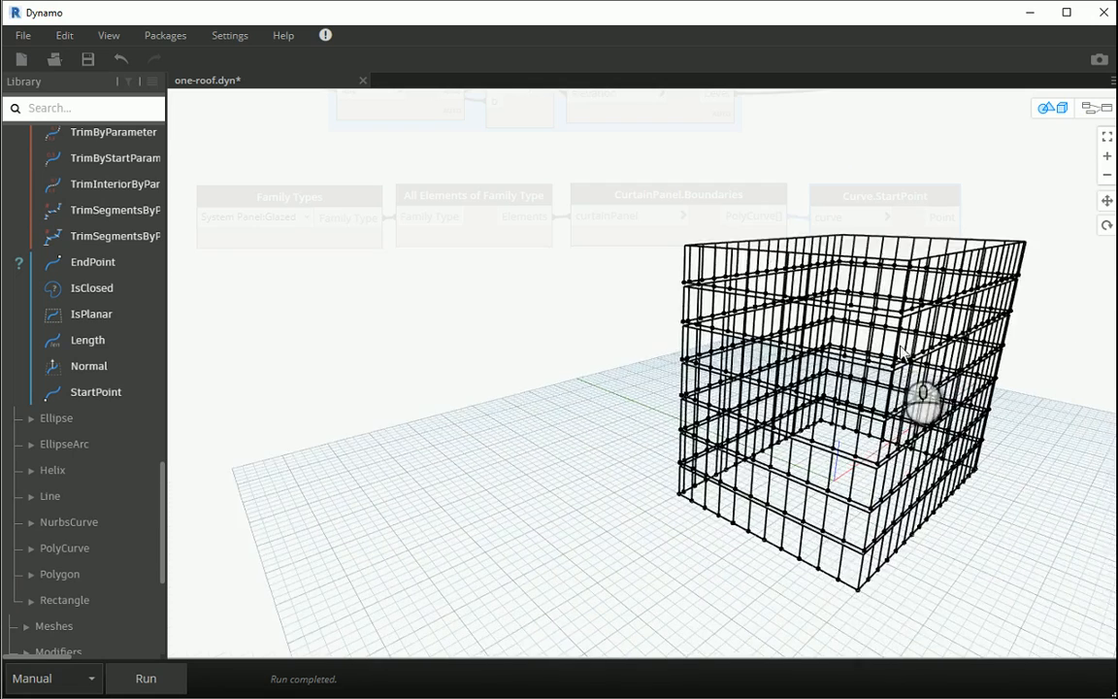
left_click_drag(922, 398, 828, 596)
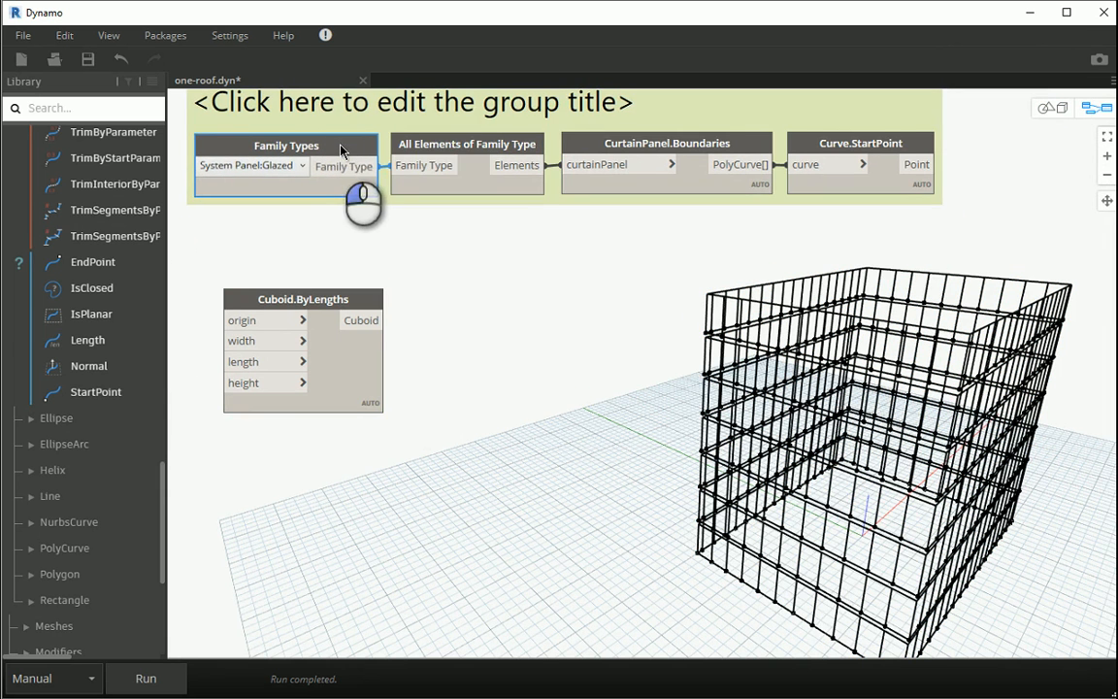
Step: Title the group 'Create boudaries and start points of curtain panels'
left_click(411, 102)
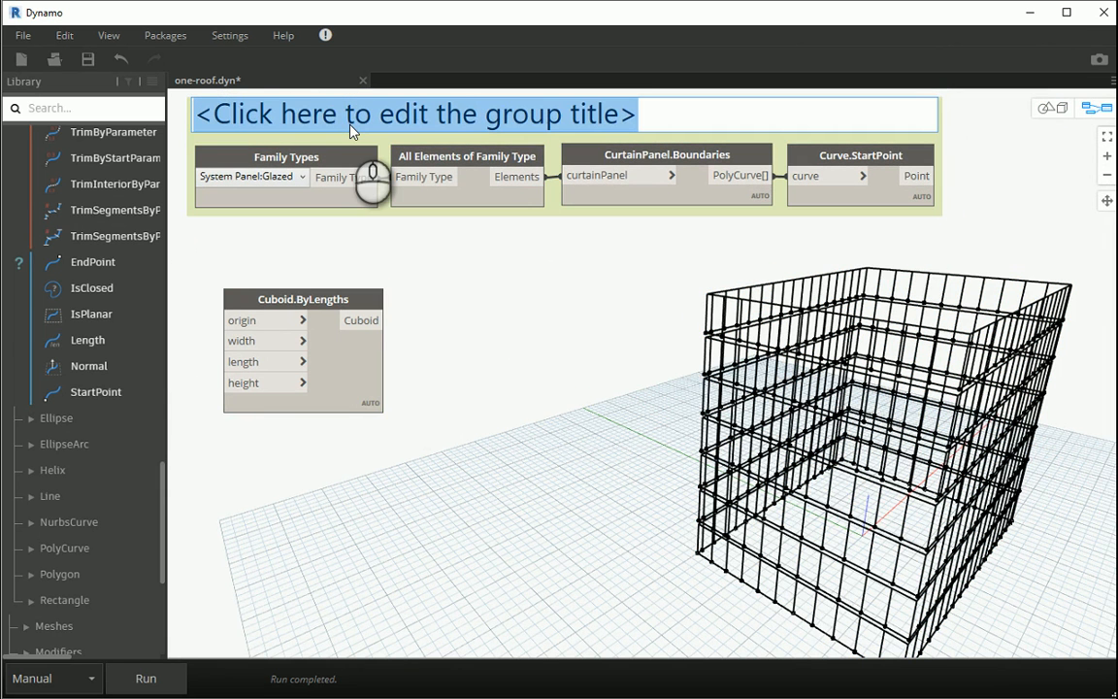
type("Create")
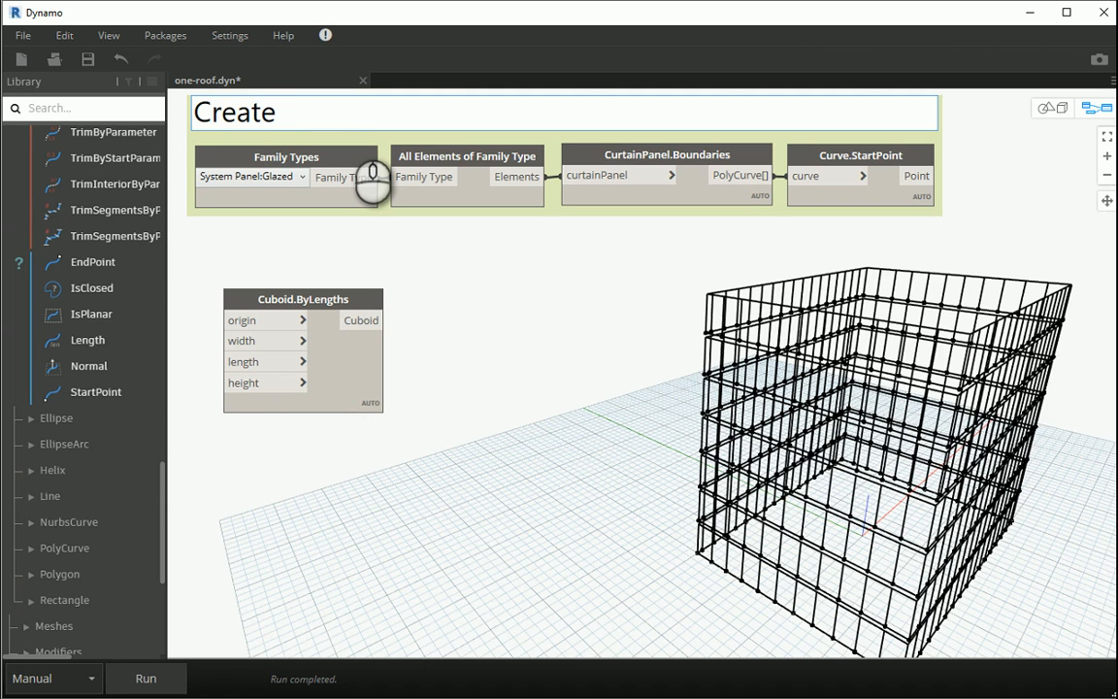
type("boudaries a")
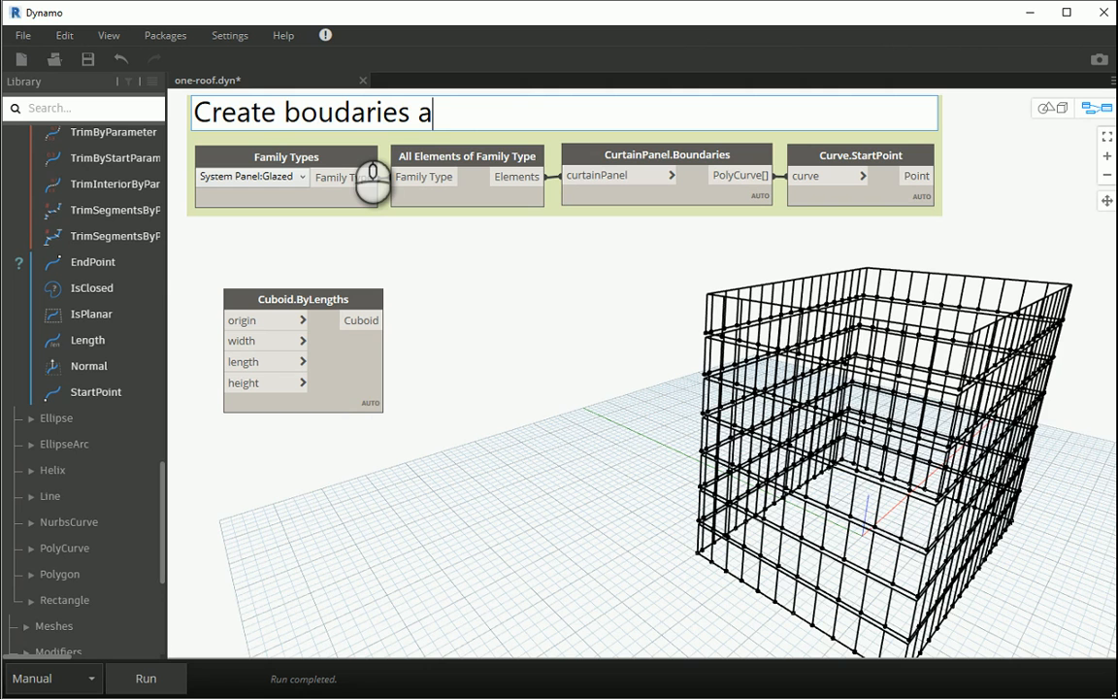
type("nd star")
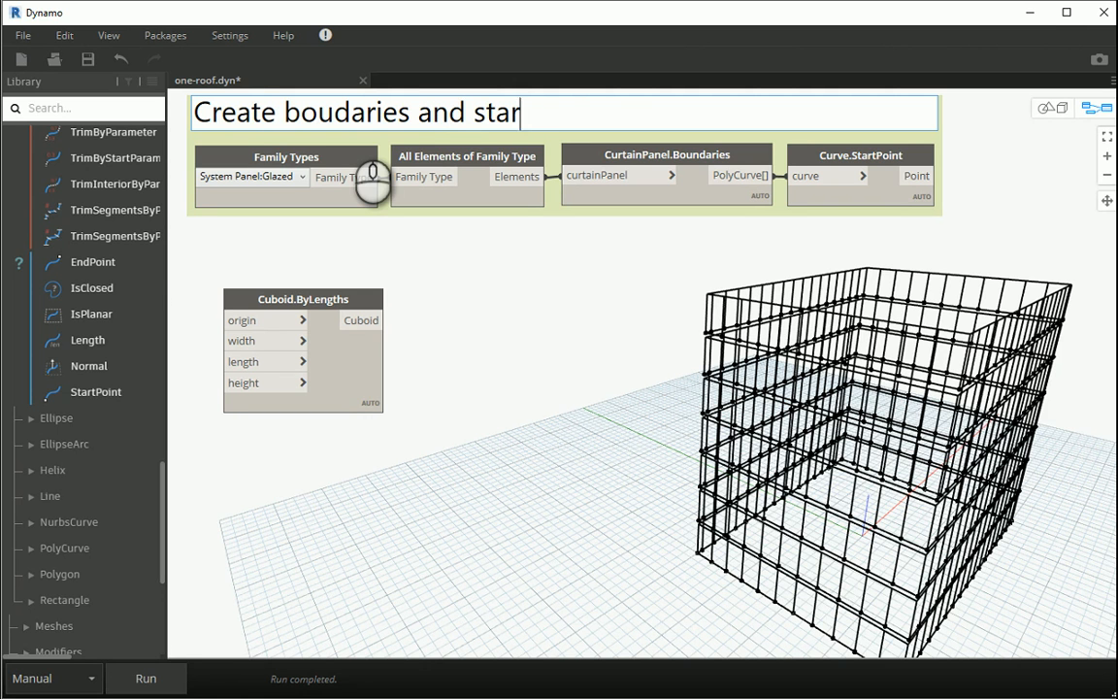
type("t points")
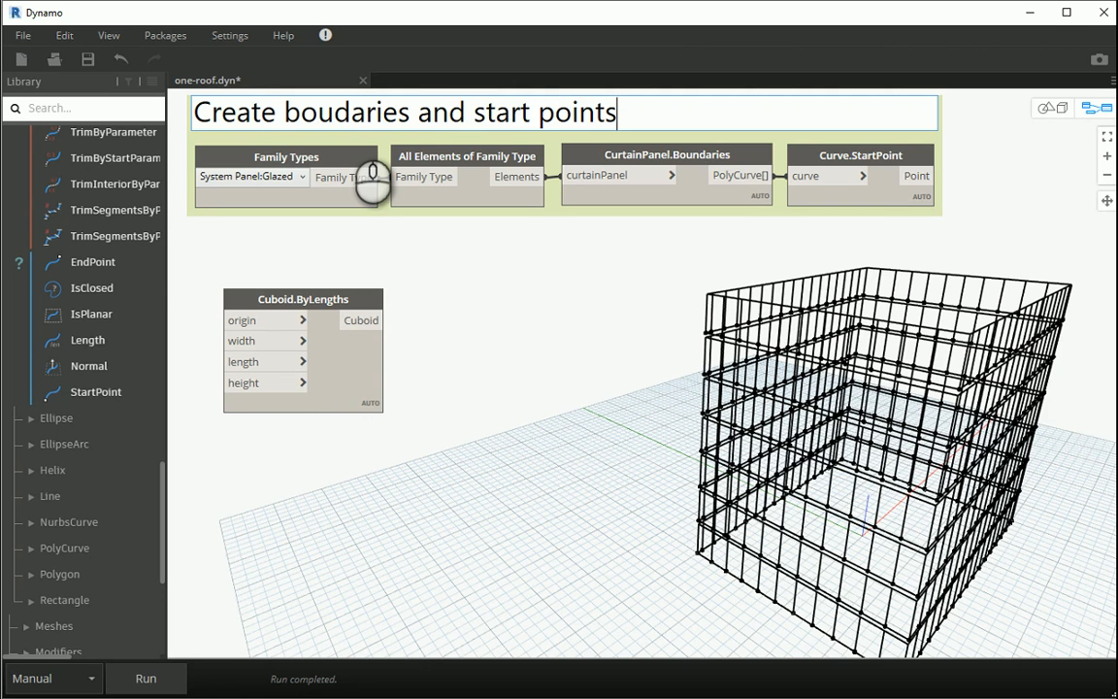
type("of curta")
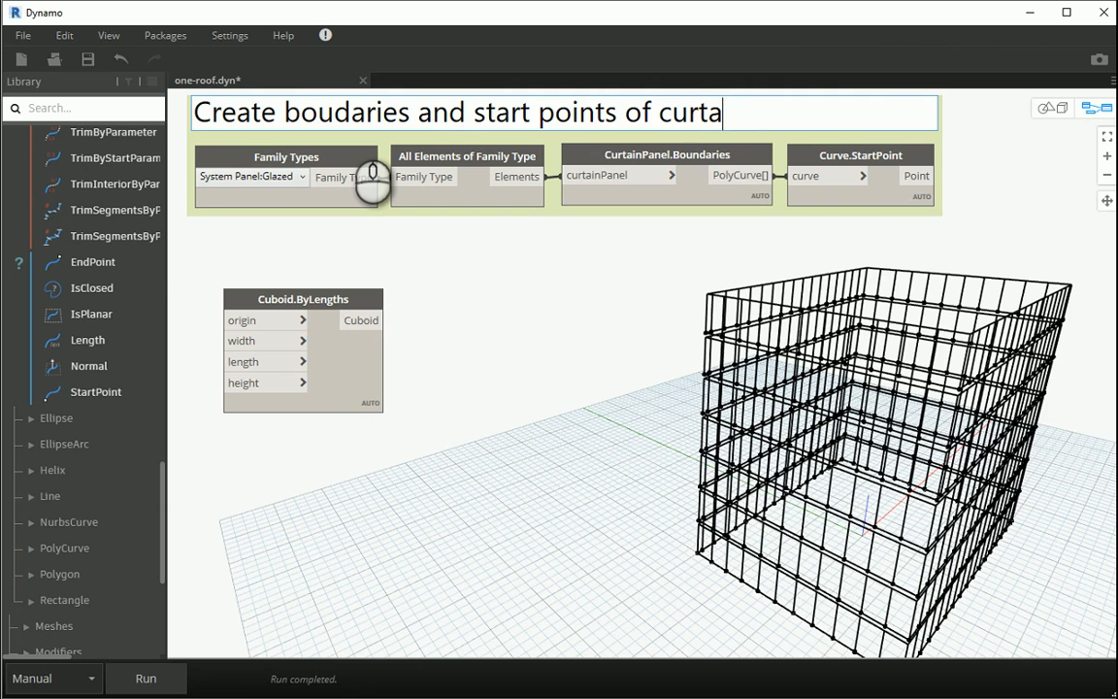
type("in pane")
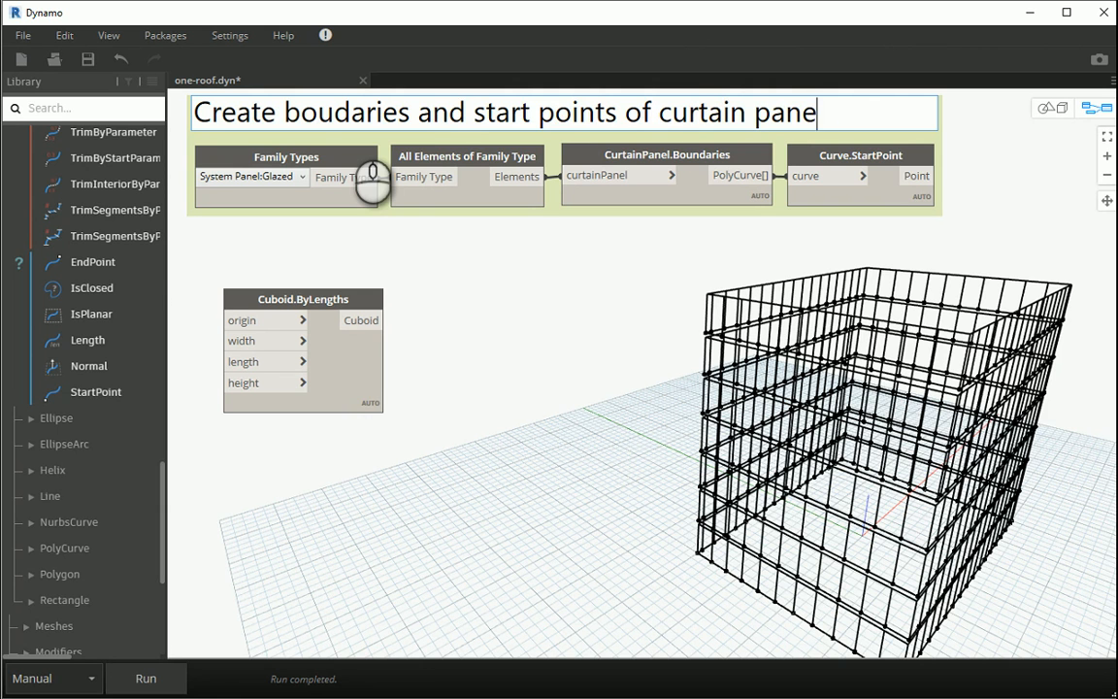
type("ls")
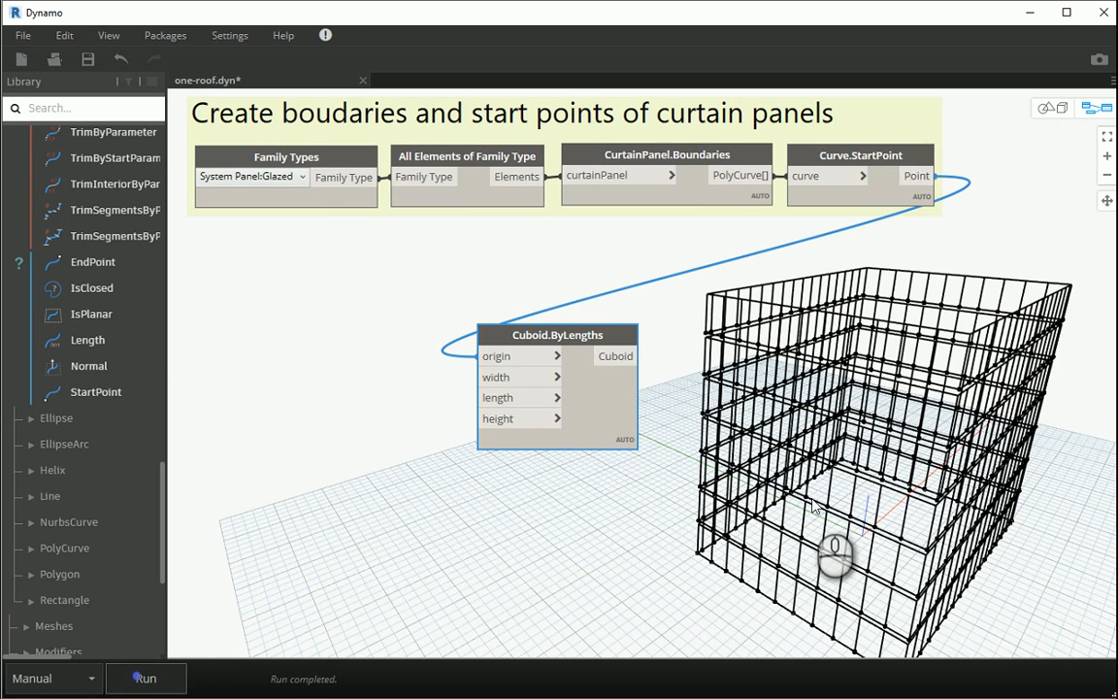
Step: Run Cuboid.ByLengths at the start points and feed it a 0.1 Code Block
left_click(1046, 107)
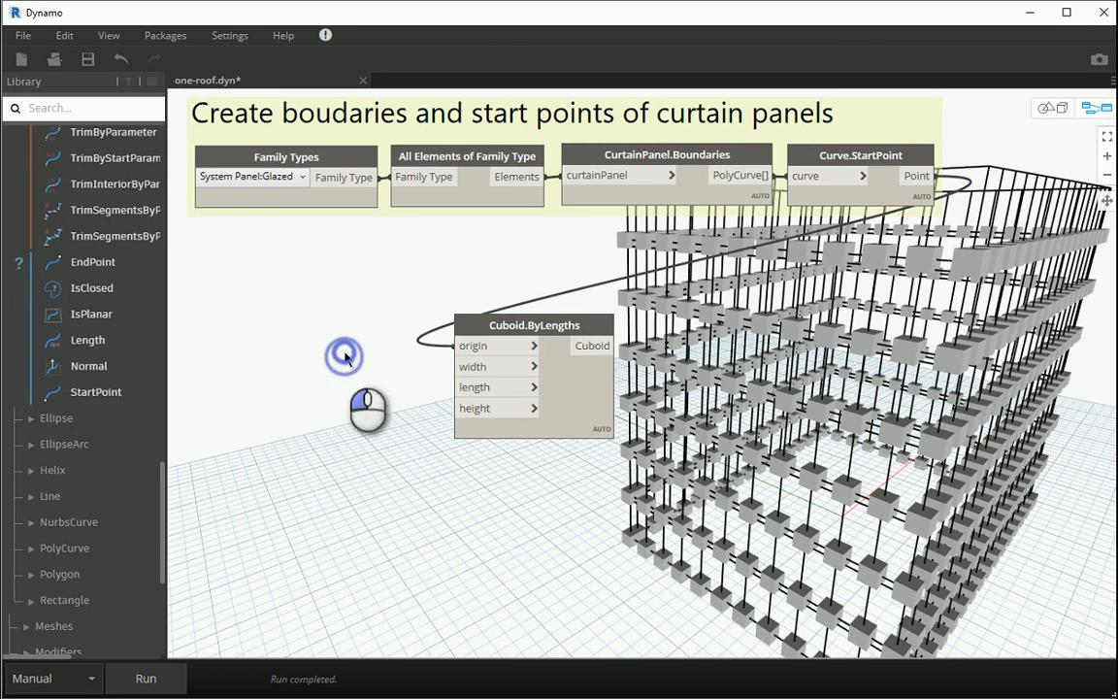
double_click(344, 356)
type("0.1;")
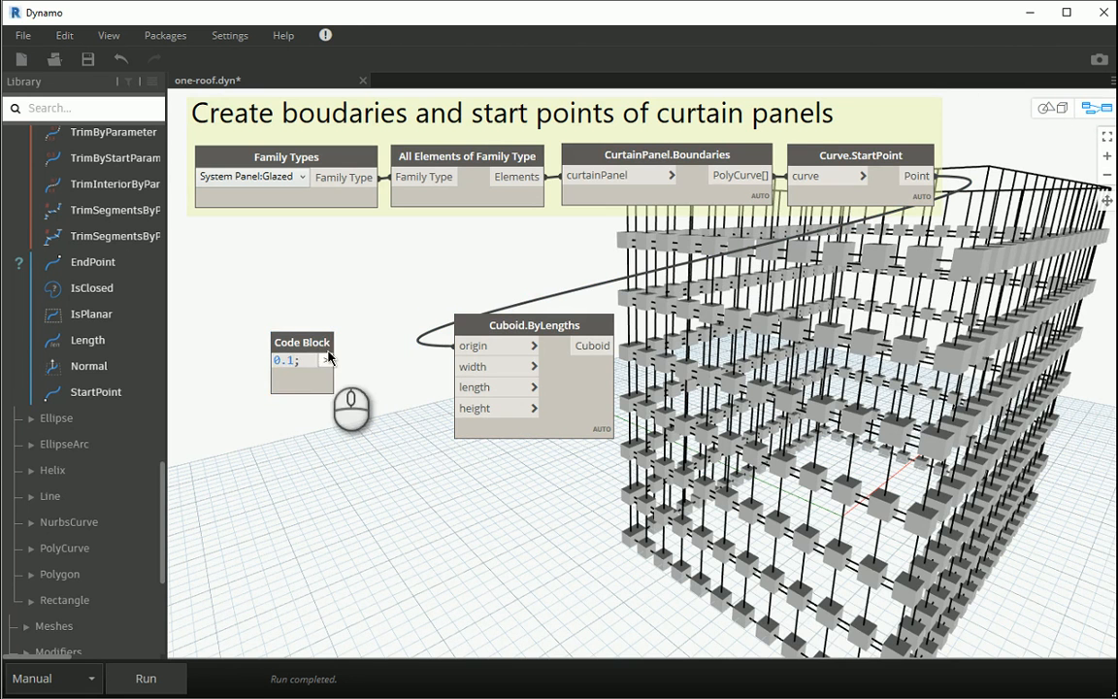
left_click_drag(301, 364, 373, 383)
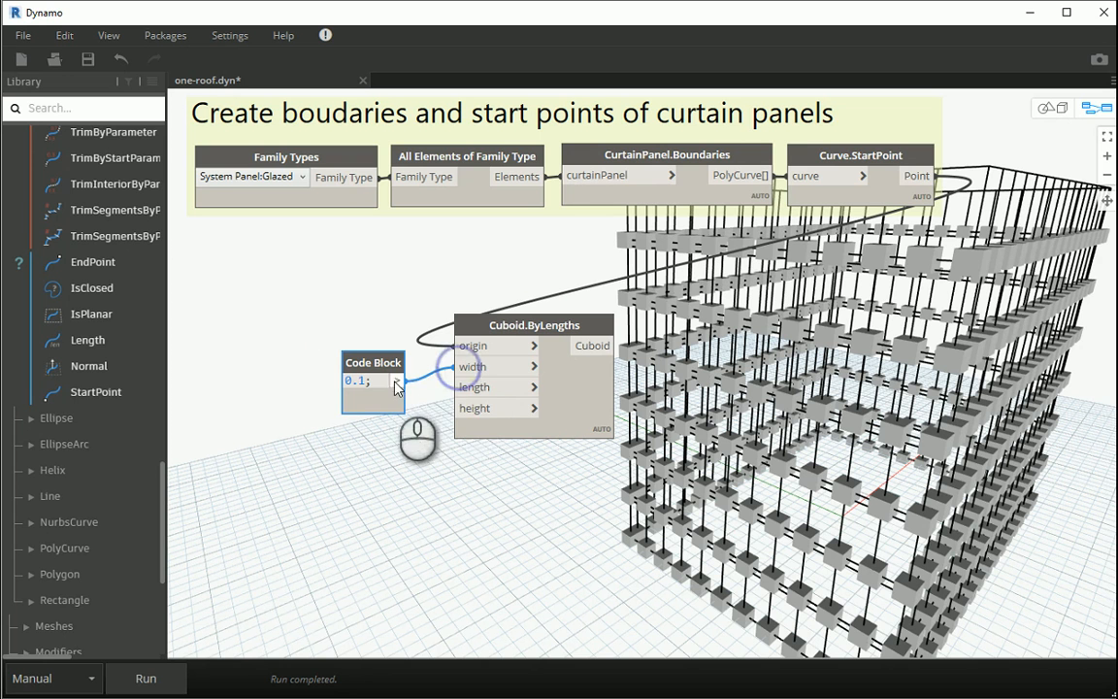
left_click(145, 677)
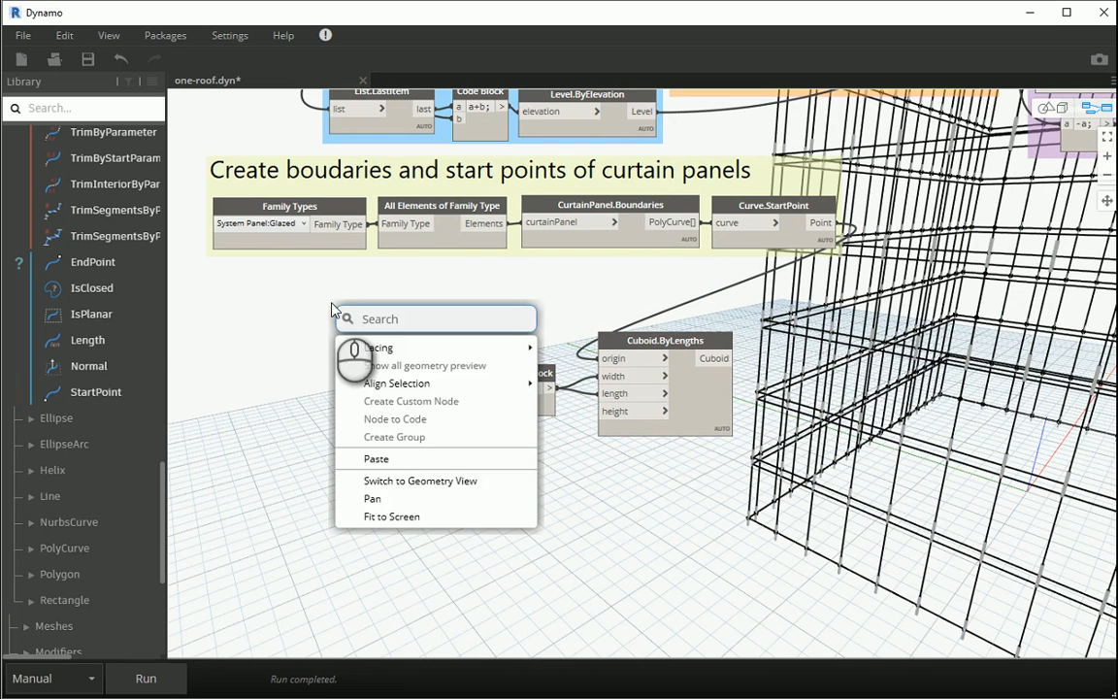
Step: Add Element.GetParameterValueByName with a 'Height' String node as its parameter name
type("getpara")
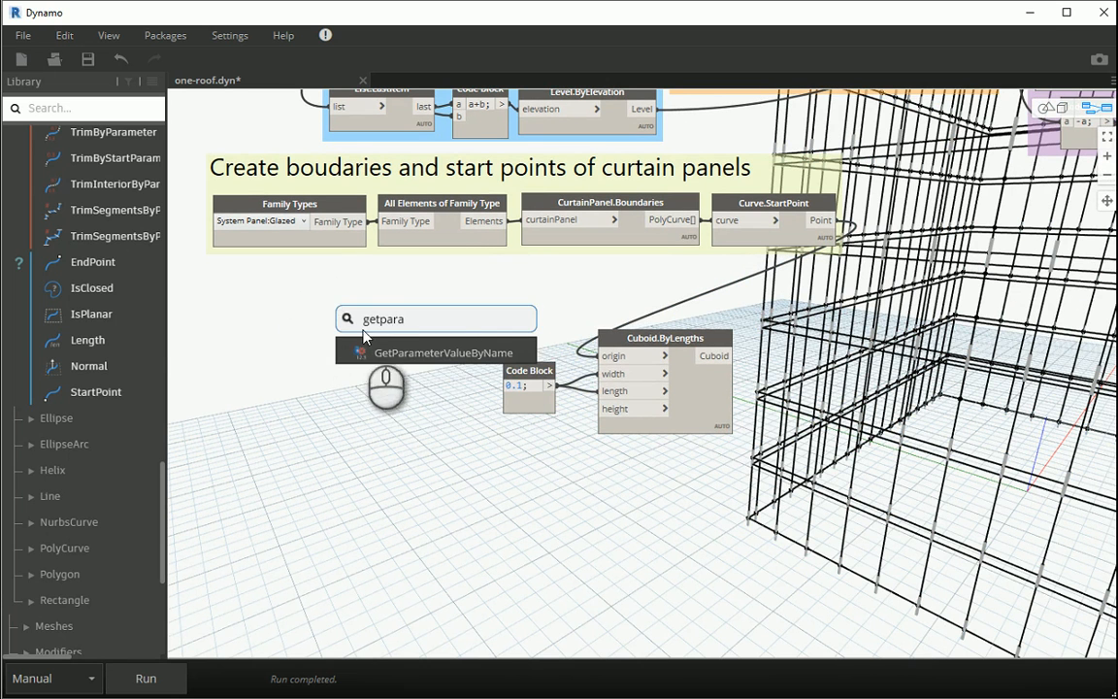
left_click(443, 353)
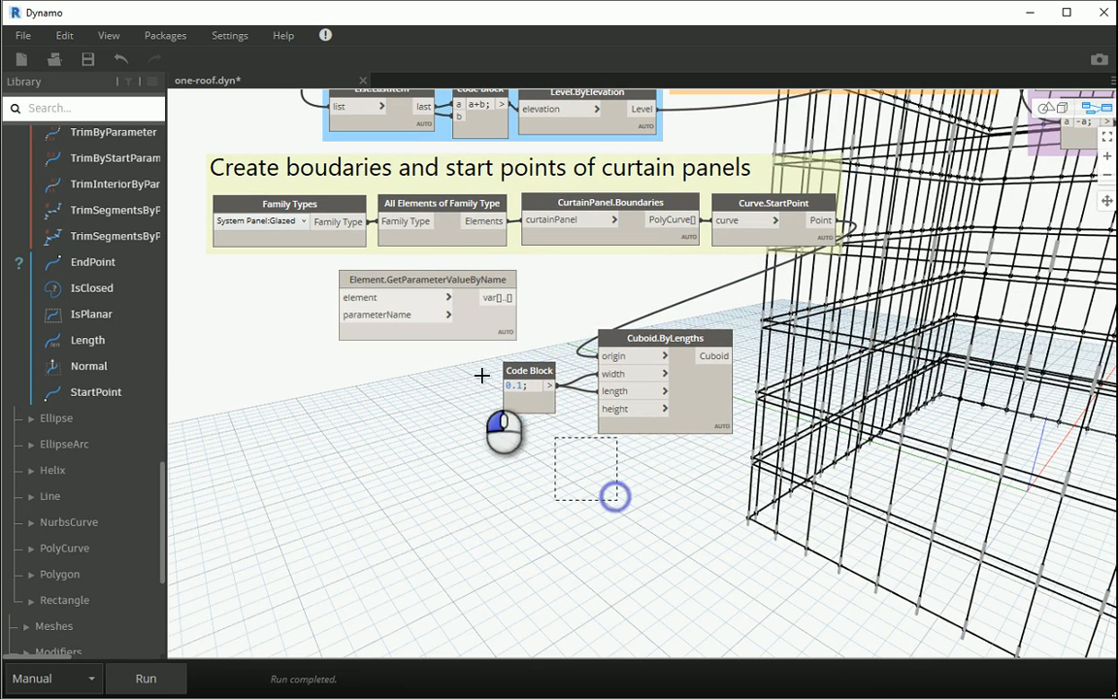
left_click_drag(504, 427, 650, 335)
type("str")
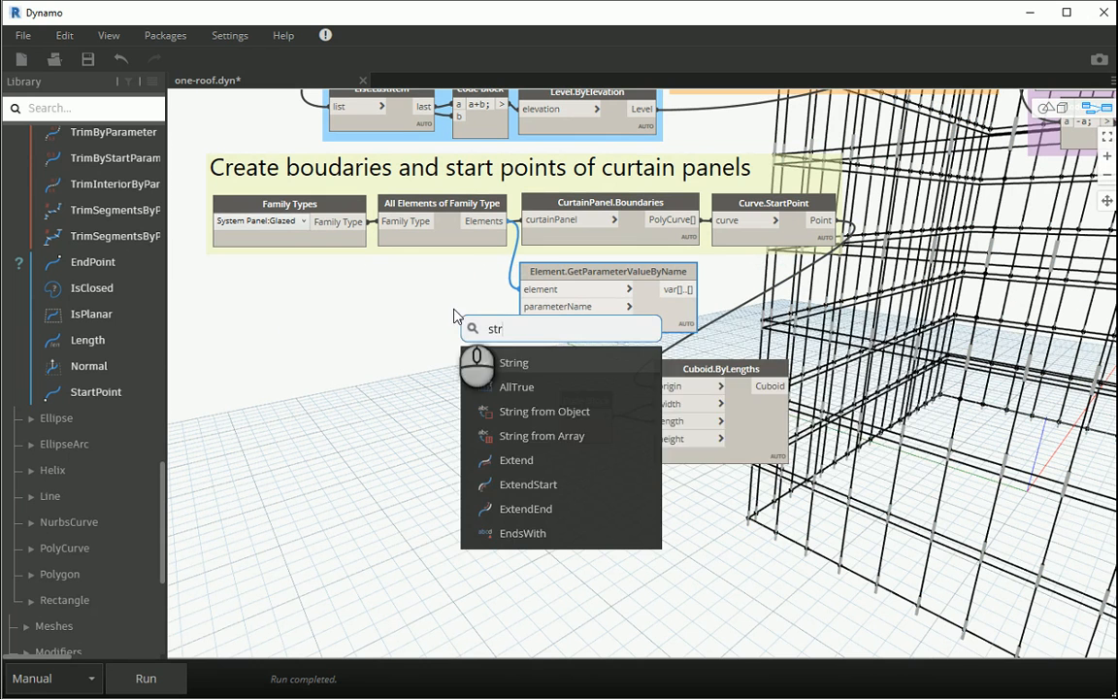
left_click(513, 361)
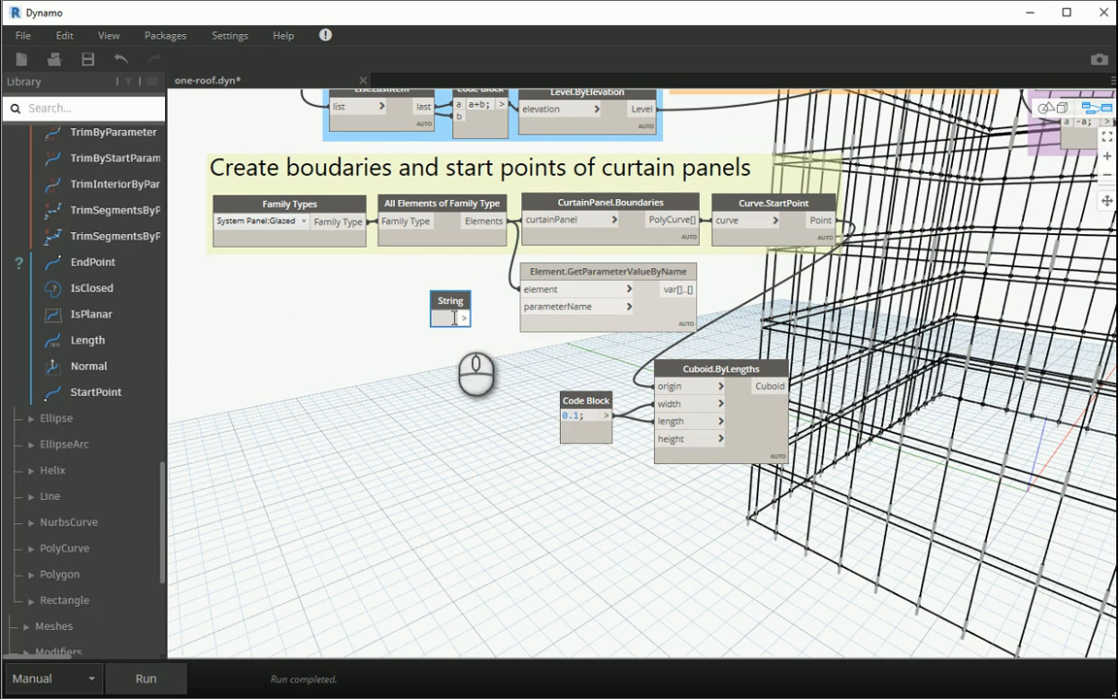
type("Height")
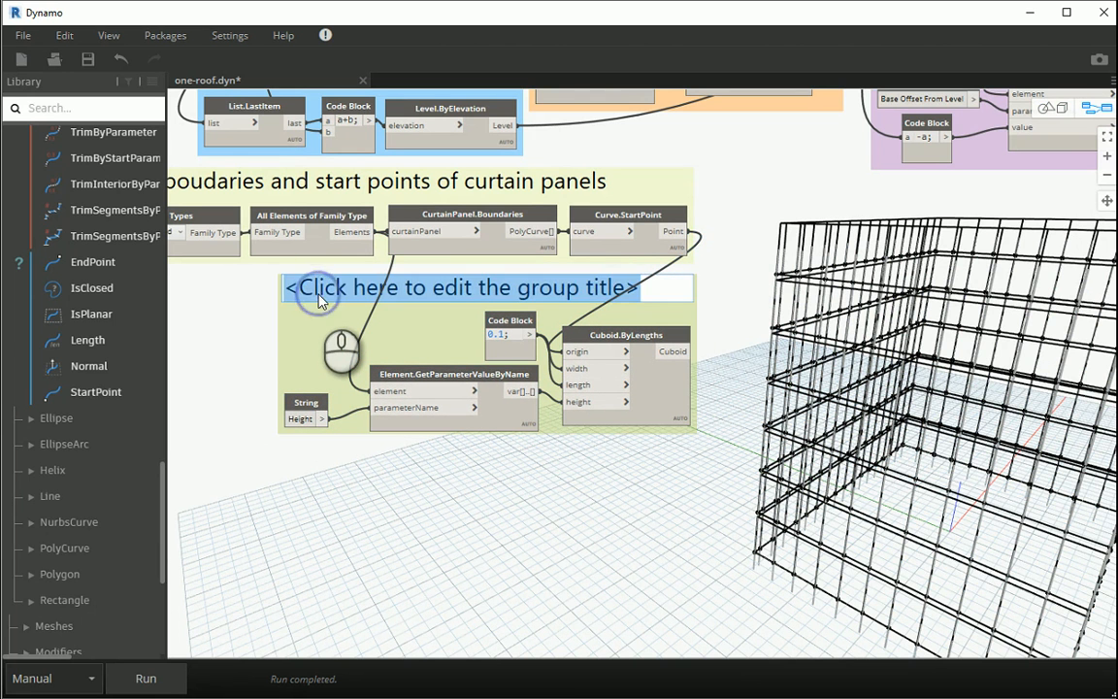
Step: Enter 'Cuboids' as the title of the cuboid-building group
type("Cuboids")
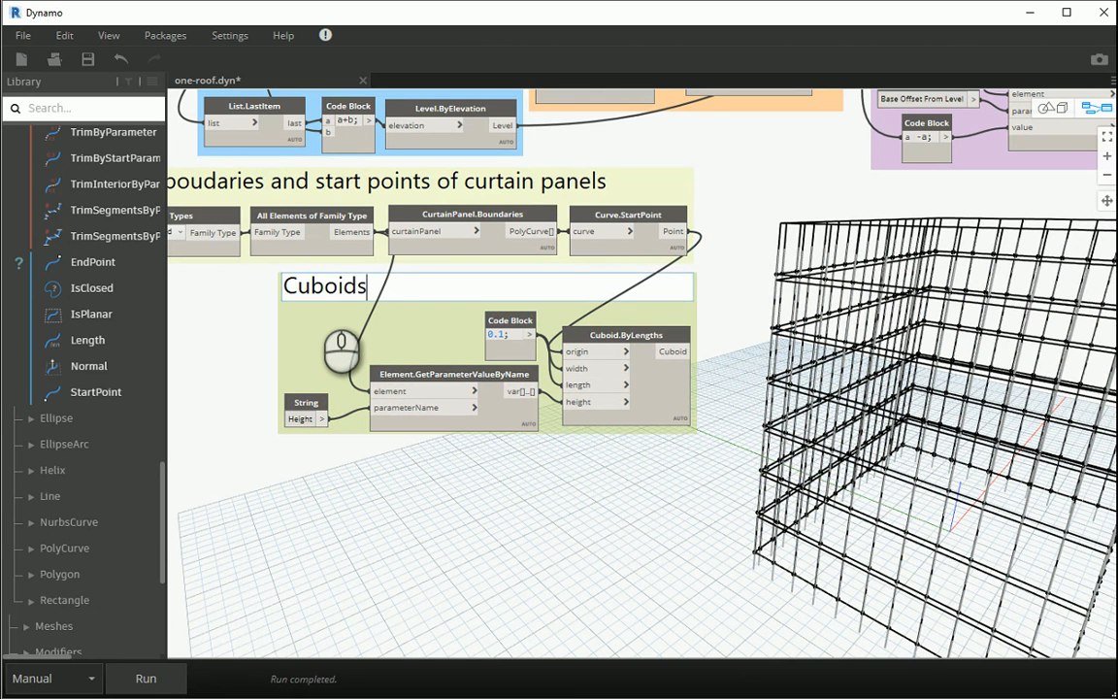
type(",")
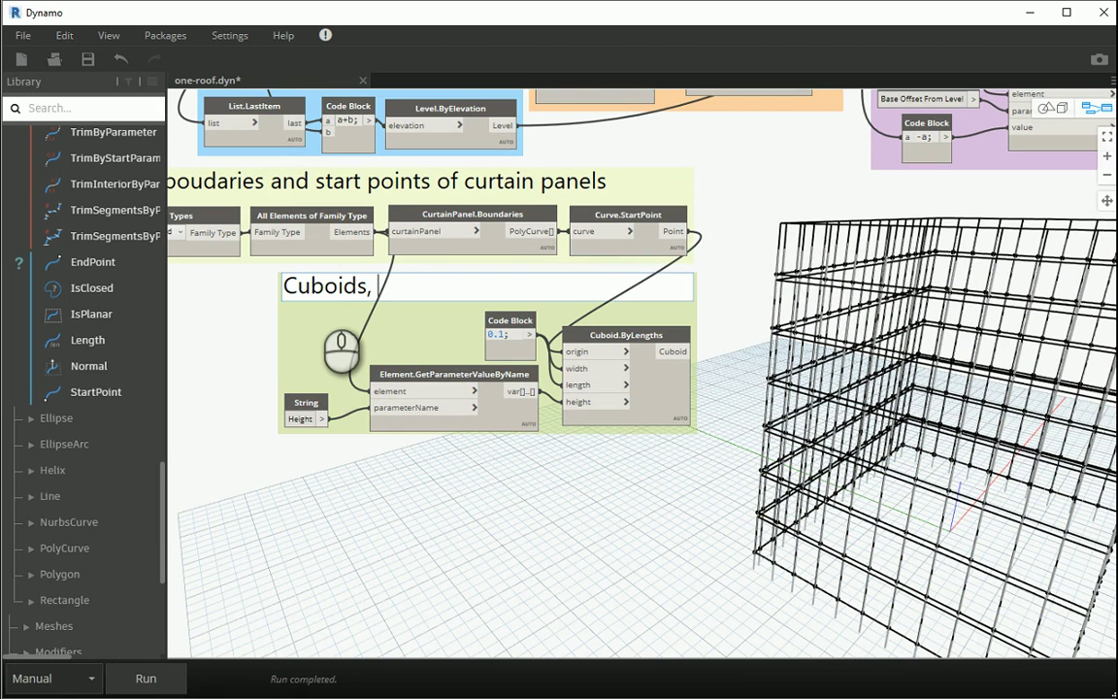
type("move")
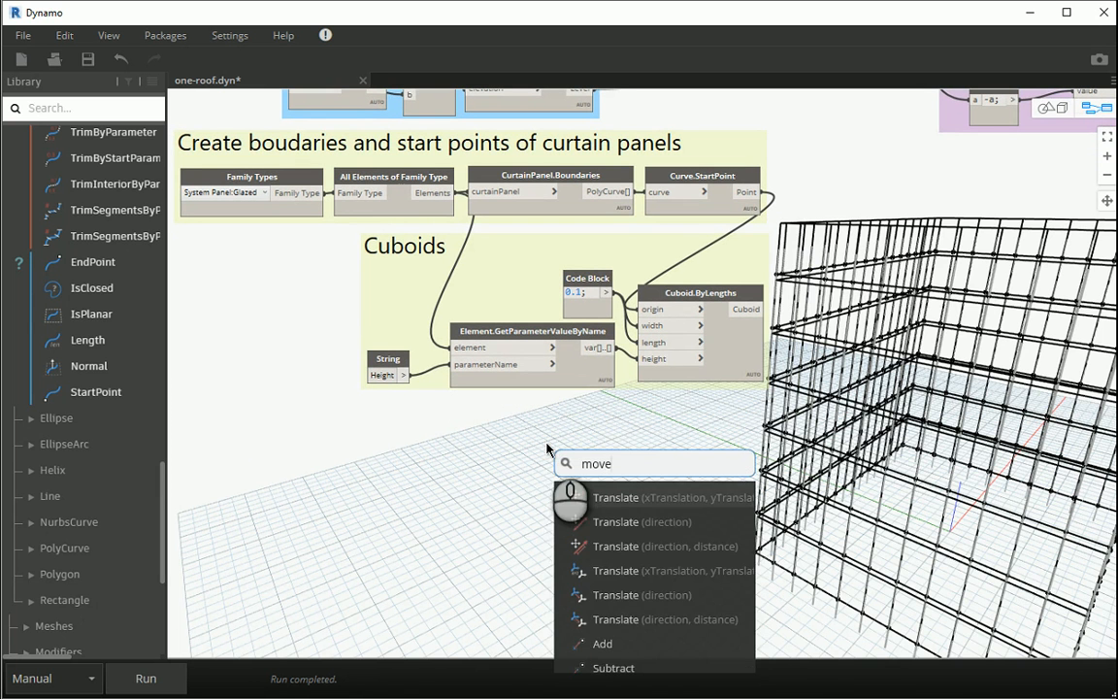
Step: Add Geometry.Translate with an a/2 height code block and edit the cuboid width value
left_click(671, 497)
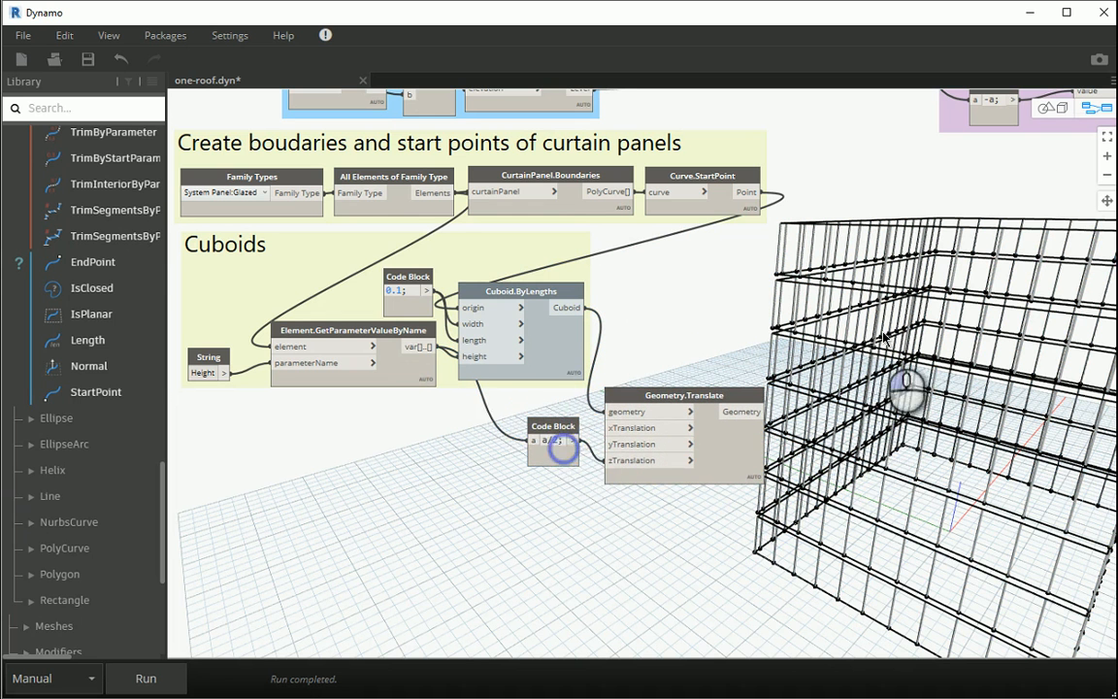
right_click(931, 228)
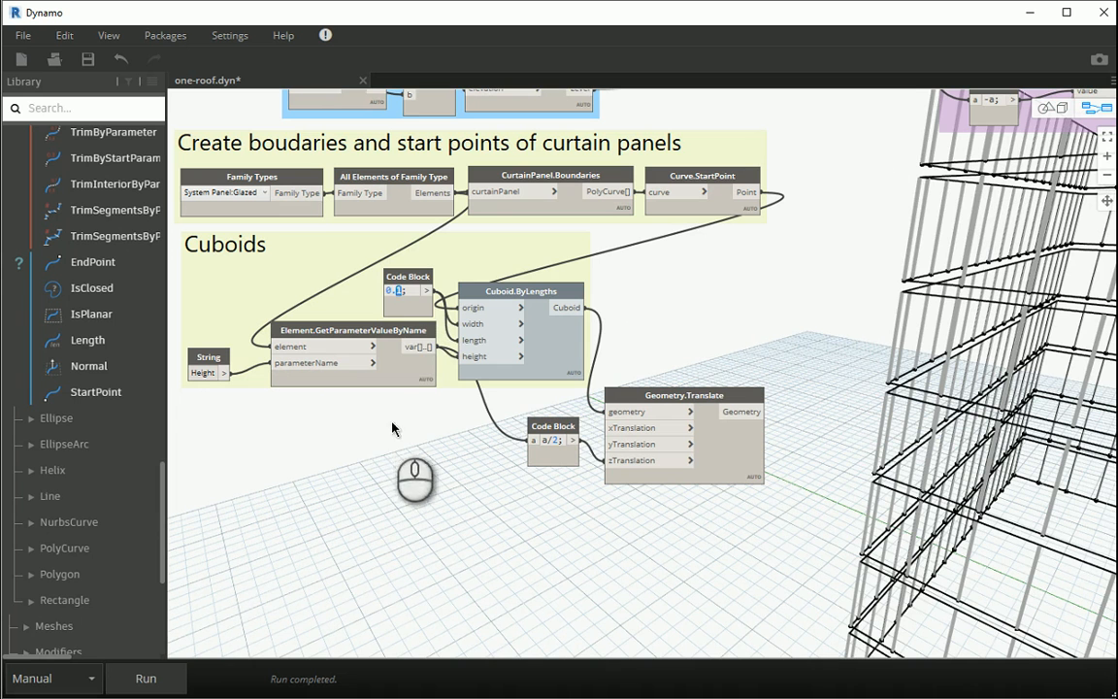
left_click(146, 678)
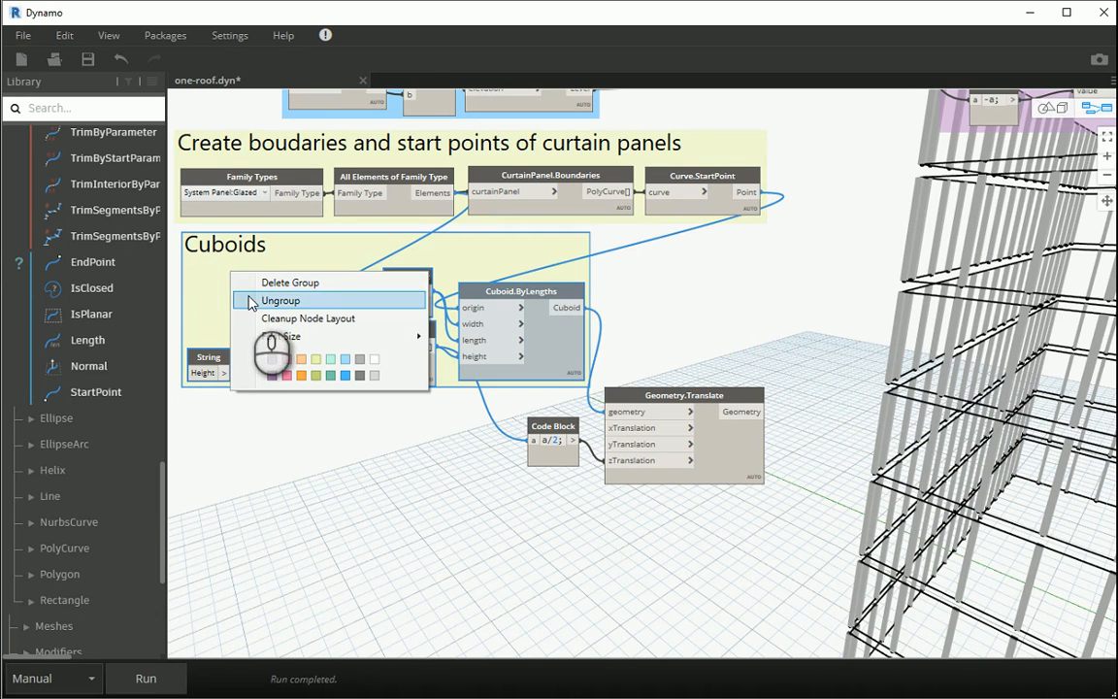
Step: Ungroup, then regroup the cuboid, Translate and a/2 nodes under the title 'Cuboids'
left_click(308, 317)
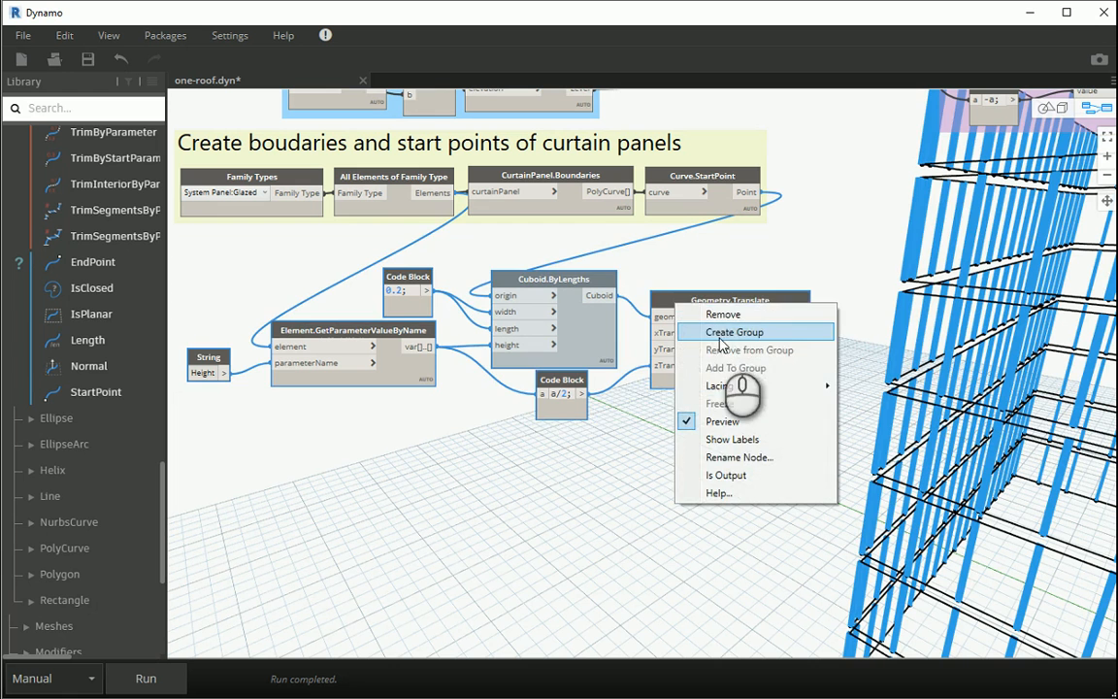
left_click(732, 332)
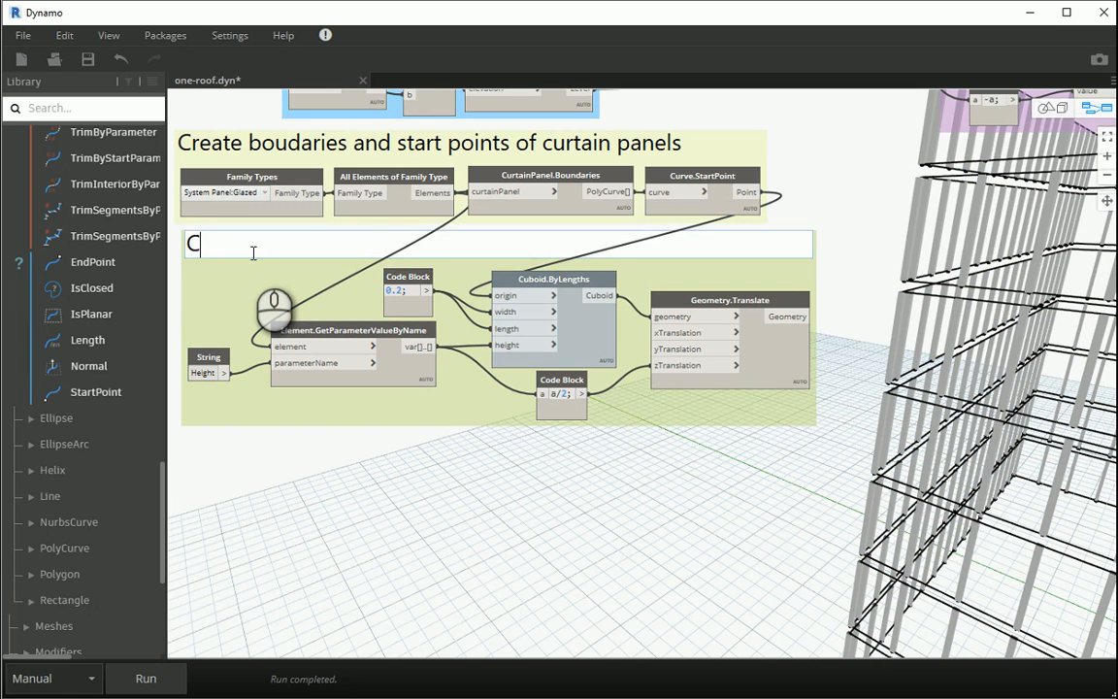
type("uboids")
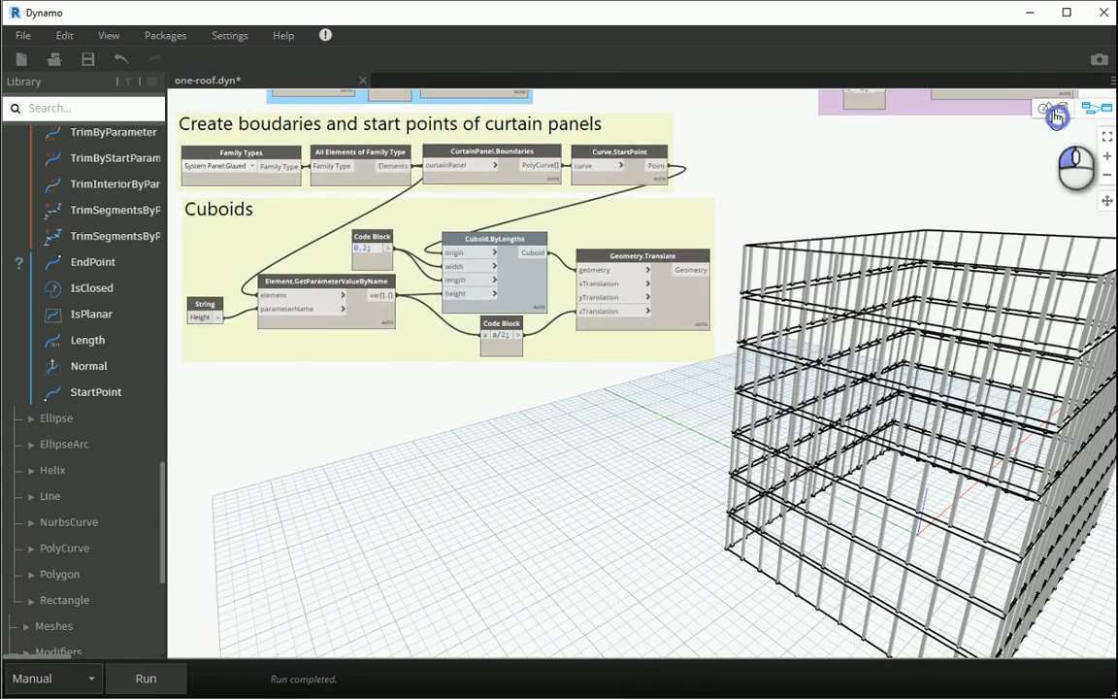
left_click(1087, 107)
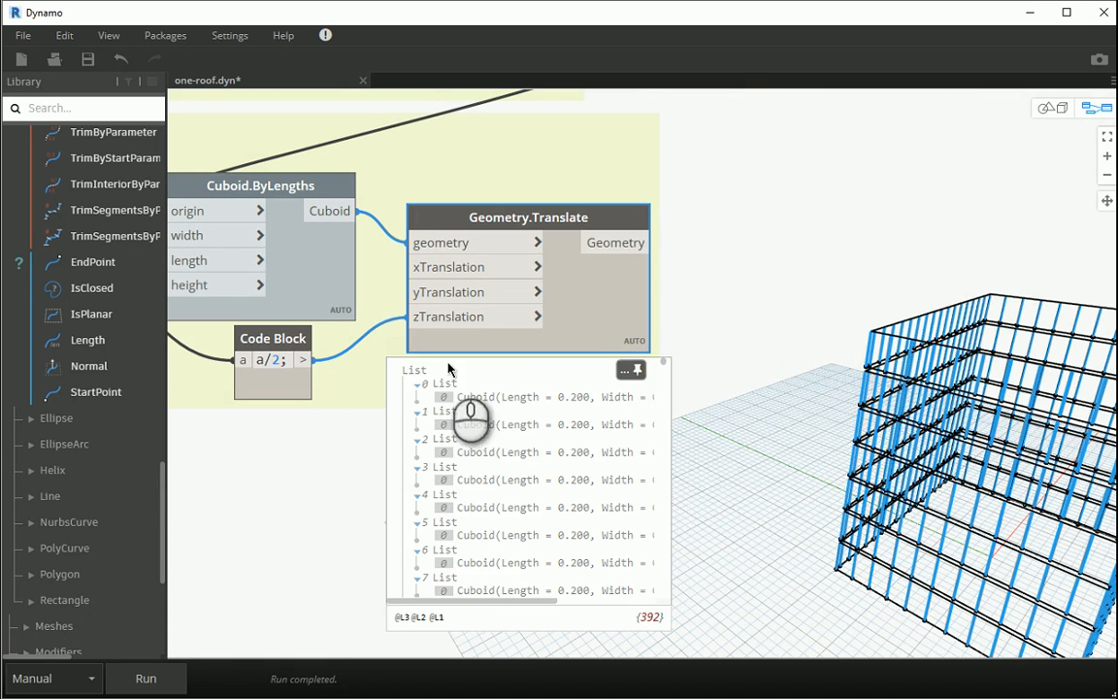
Step: Place an ImportInstance.ByGeometries node beside Geometry.Translate, then view the result in Revit
right_click(830, 213)
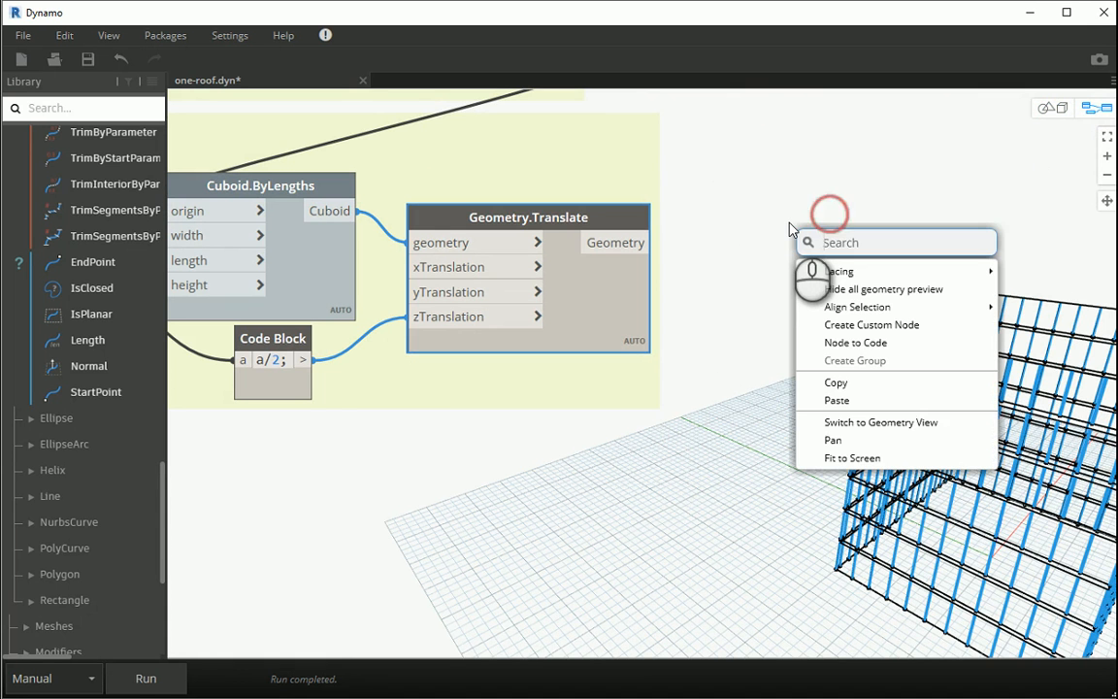
type("import")
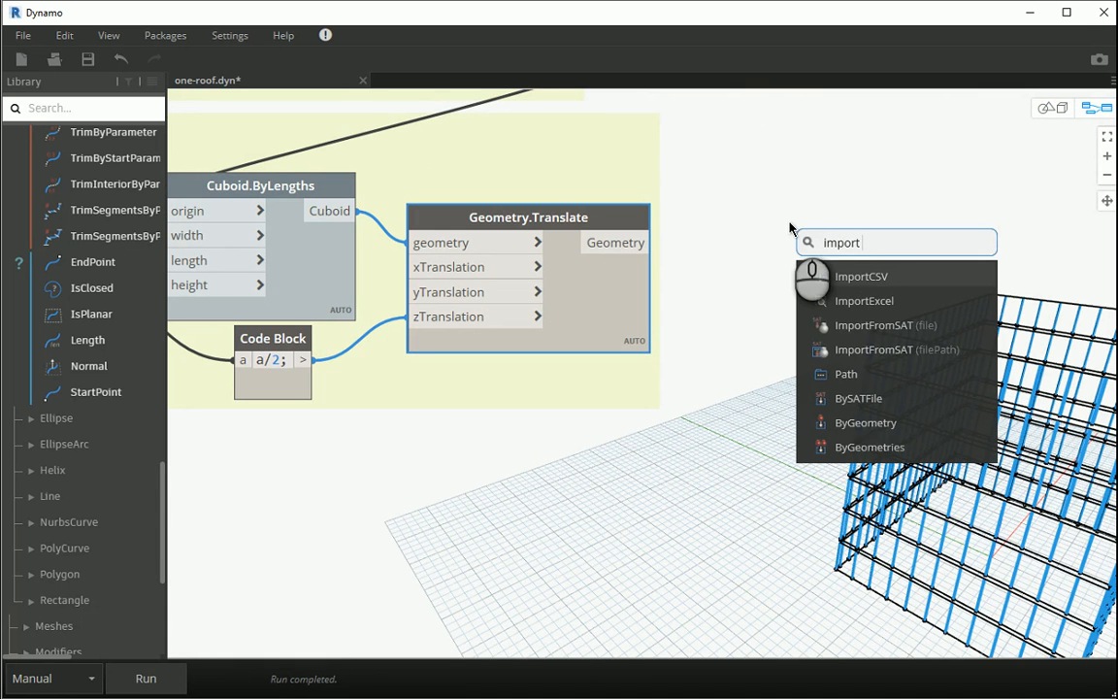
left_click(869, 446)
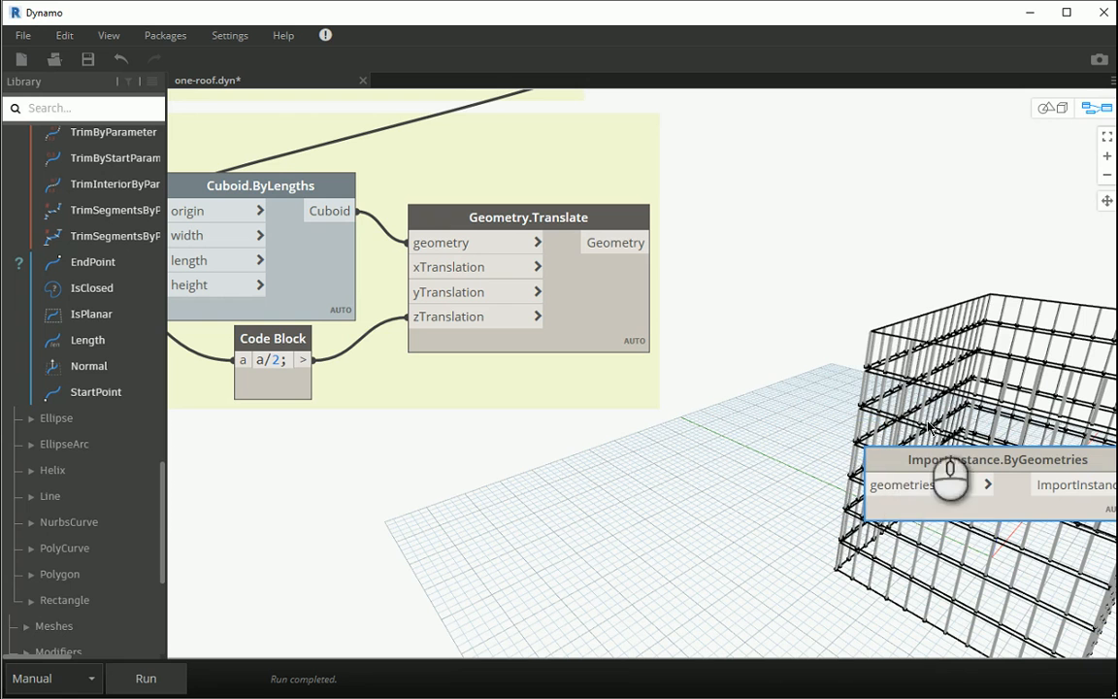
left_click_drag(984, 459, 832, 237)
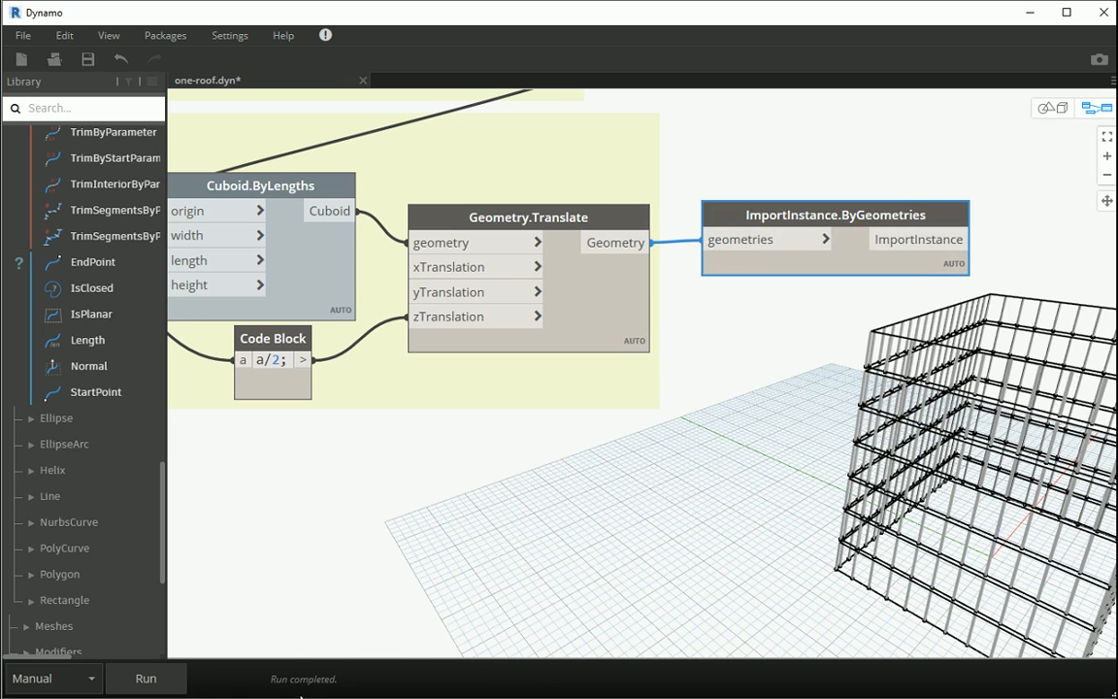
left_click(145, 677)
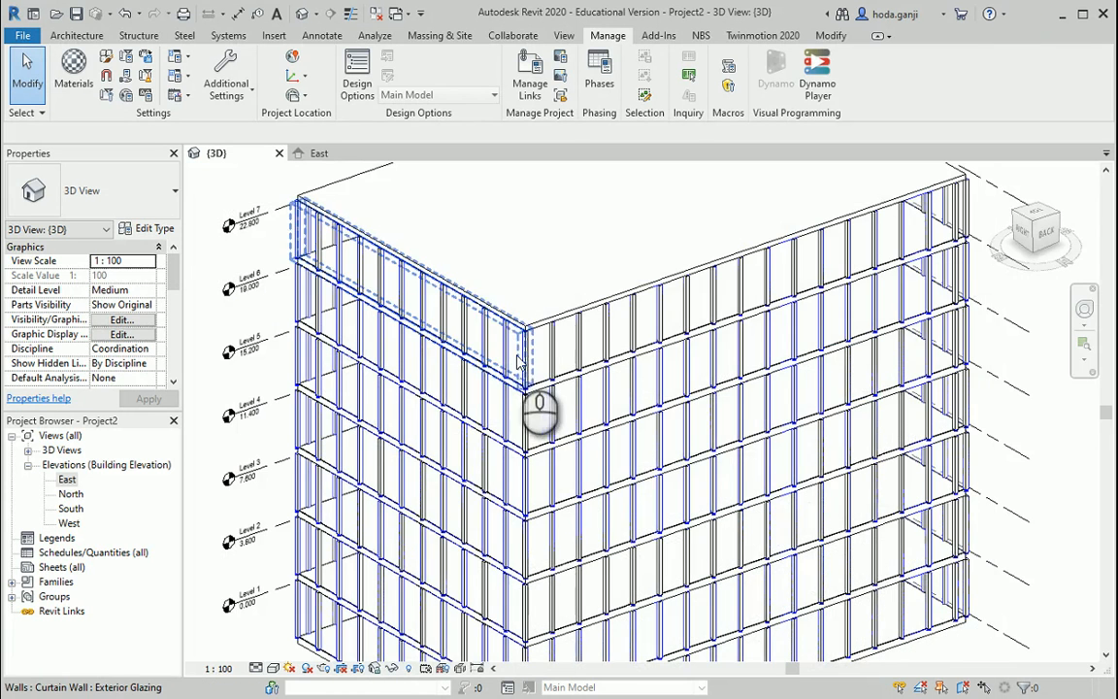
scroll("up", 3)
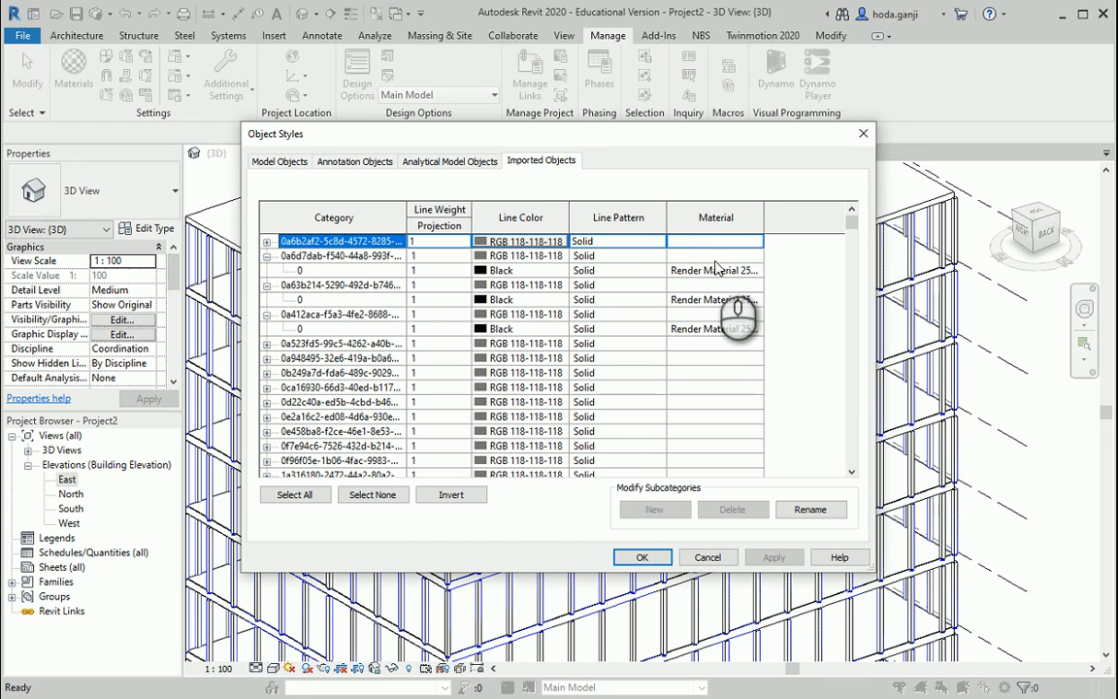
left_click(320, 270)
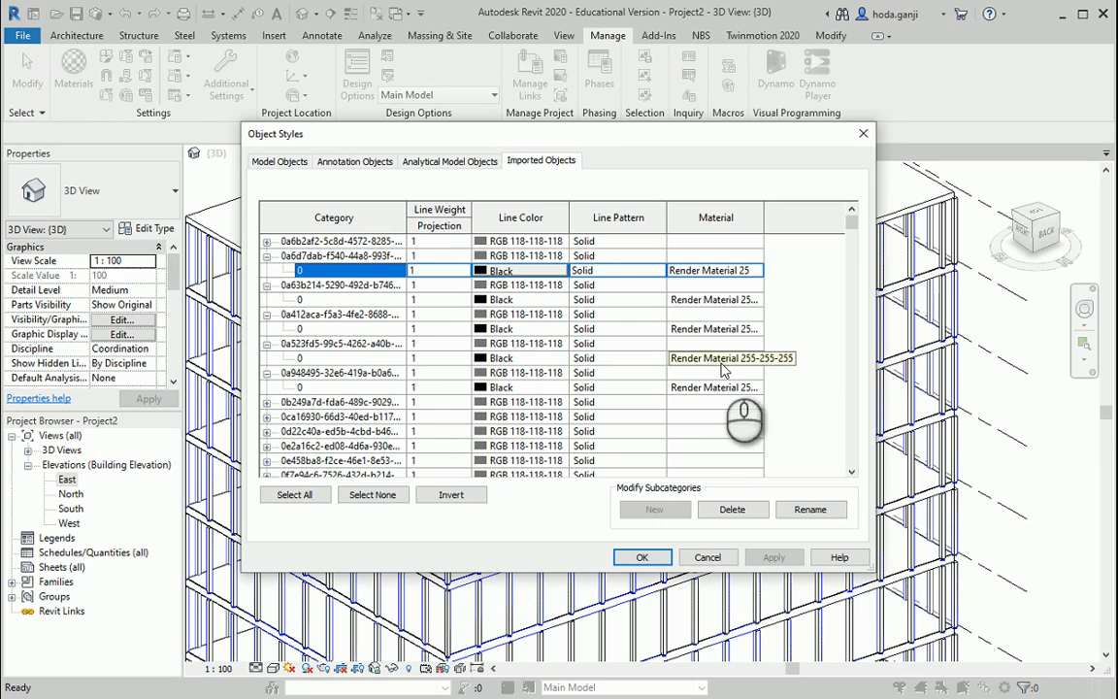
mouse_move(757, 367)
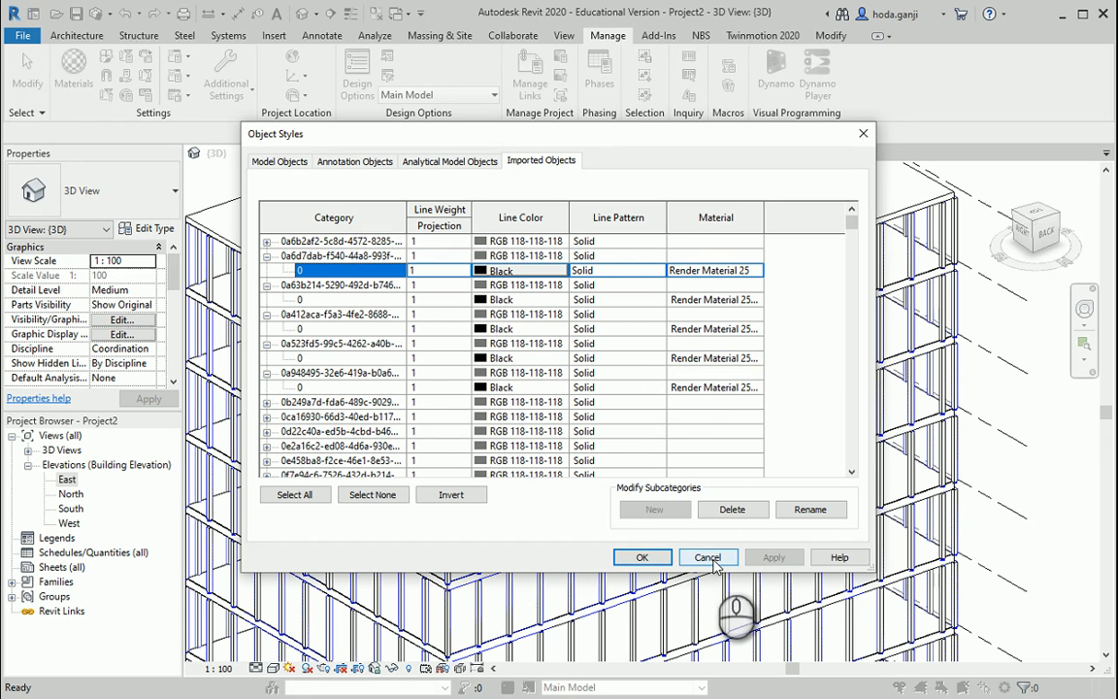
left_click(707, 556)
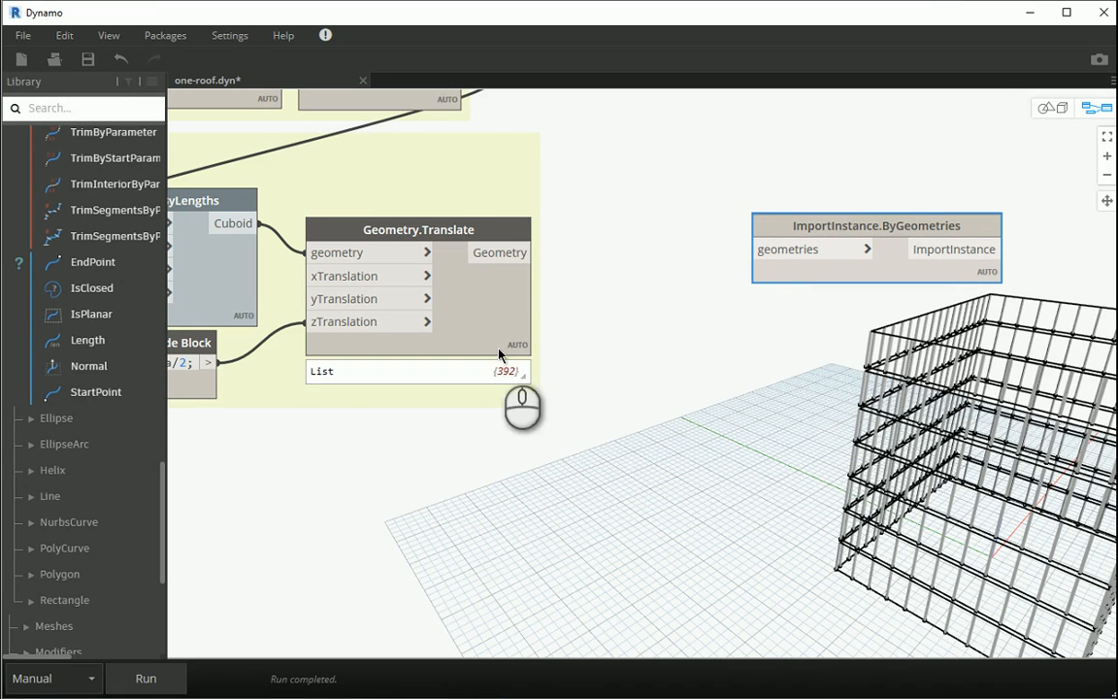
Step: Add a Flatten node between Geometry.Translate and ImportInstance.ByGeometries
right_click(619, 264)
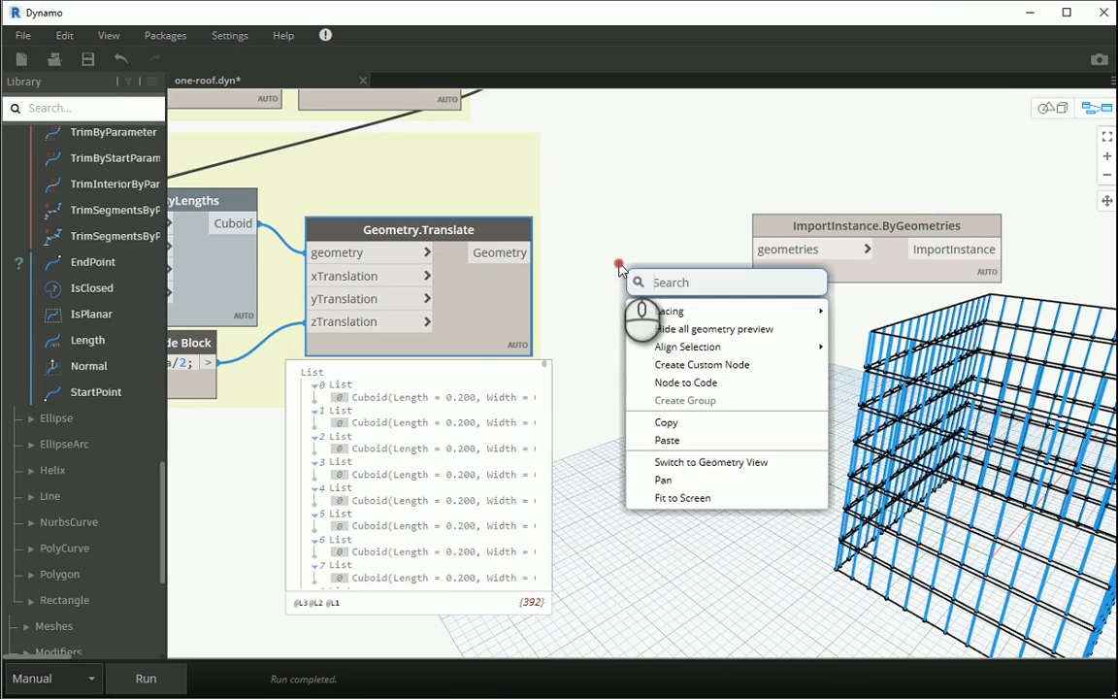
type("flatten")
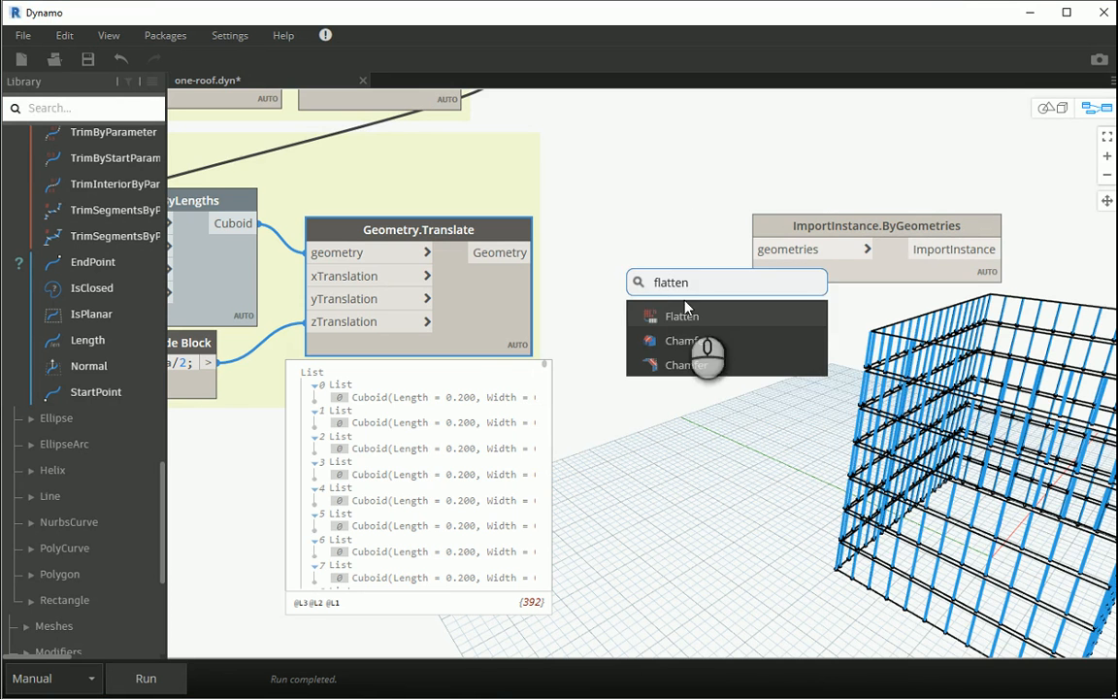
left_click(680, 315)
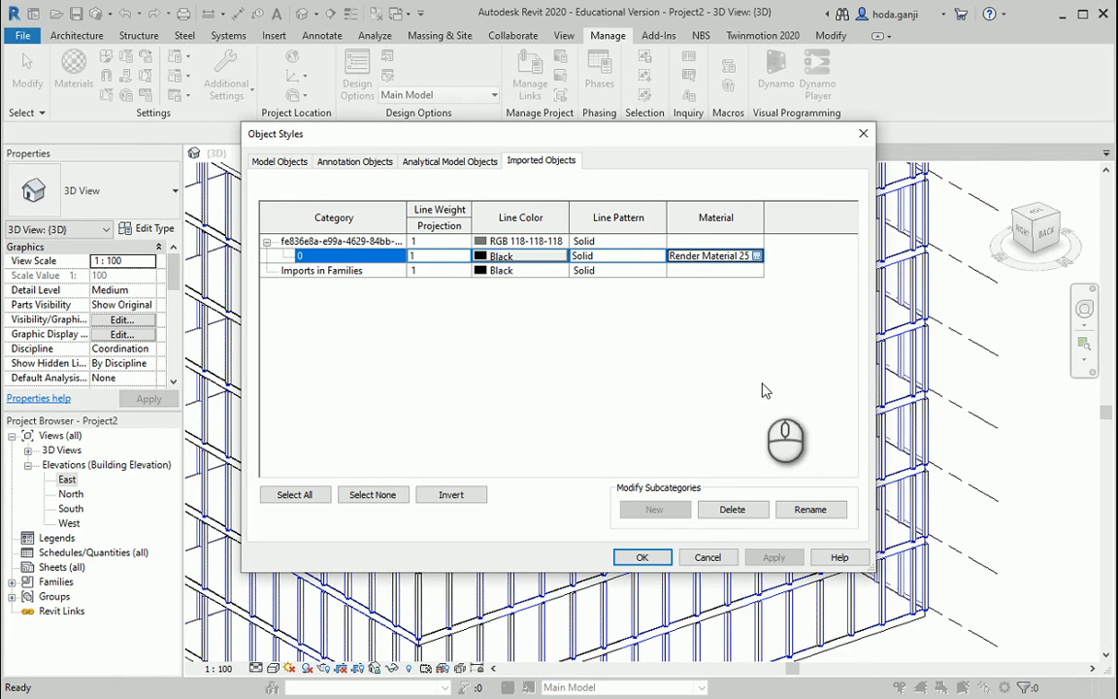
Step: Assign Wood - Stained to imported layer 0 and reopen Object Styles to verify
left_click(755, 255)
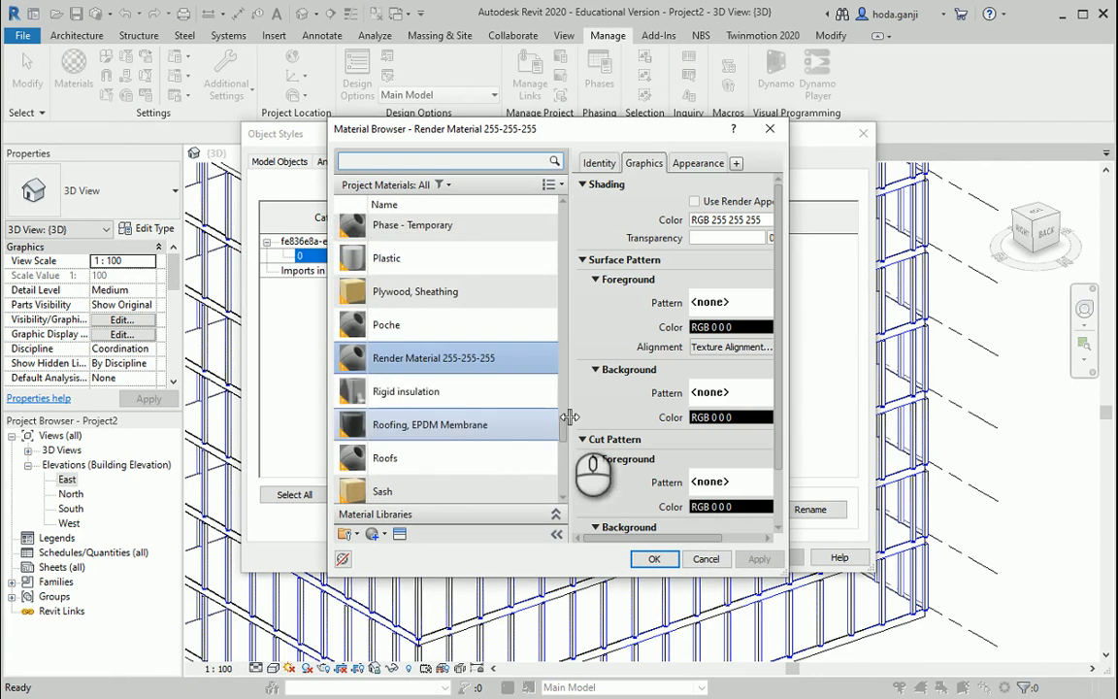
scroll("down", 3)
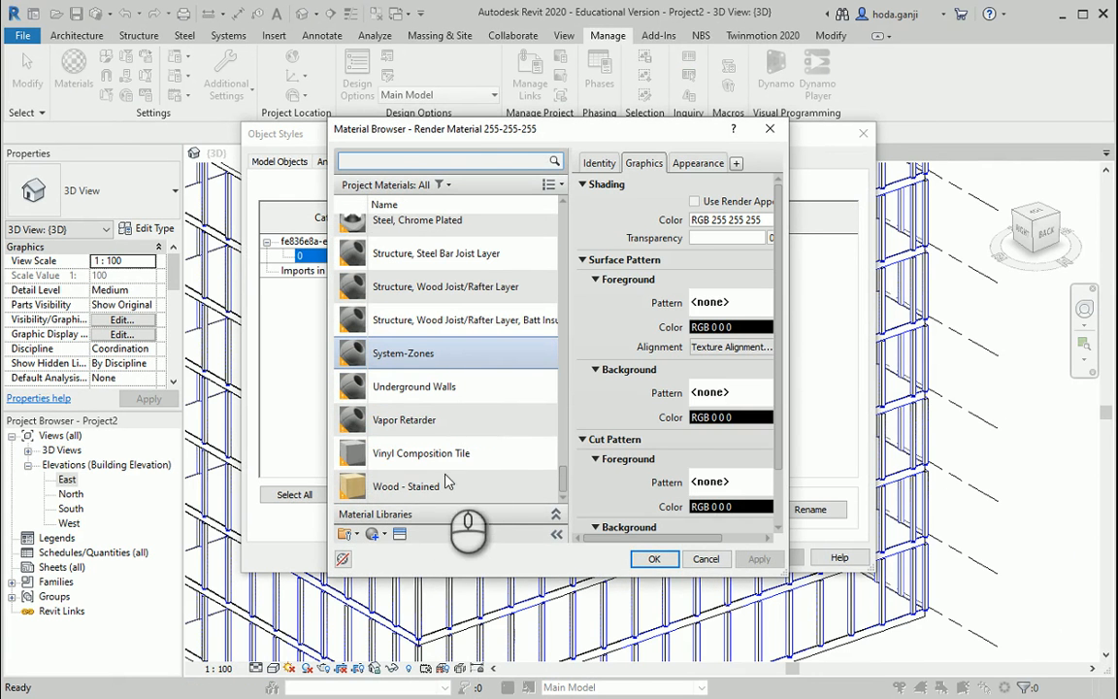
left_click(654, 558)
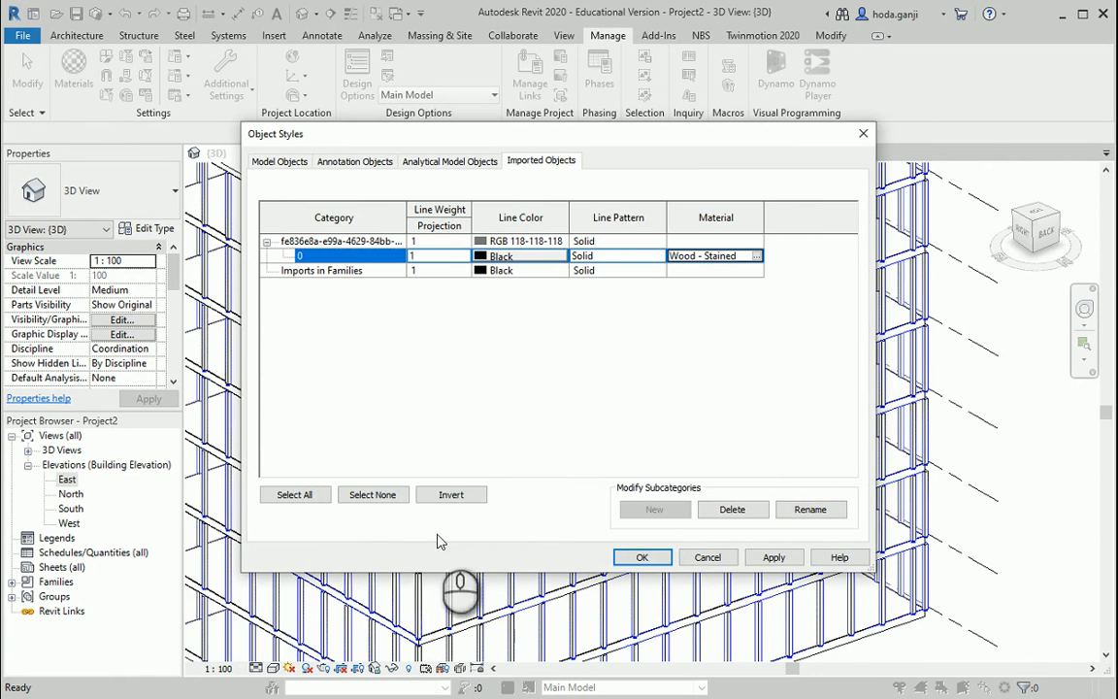
left_click(642, 556)
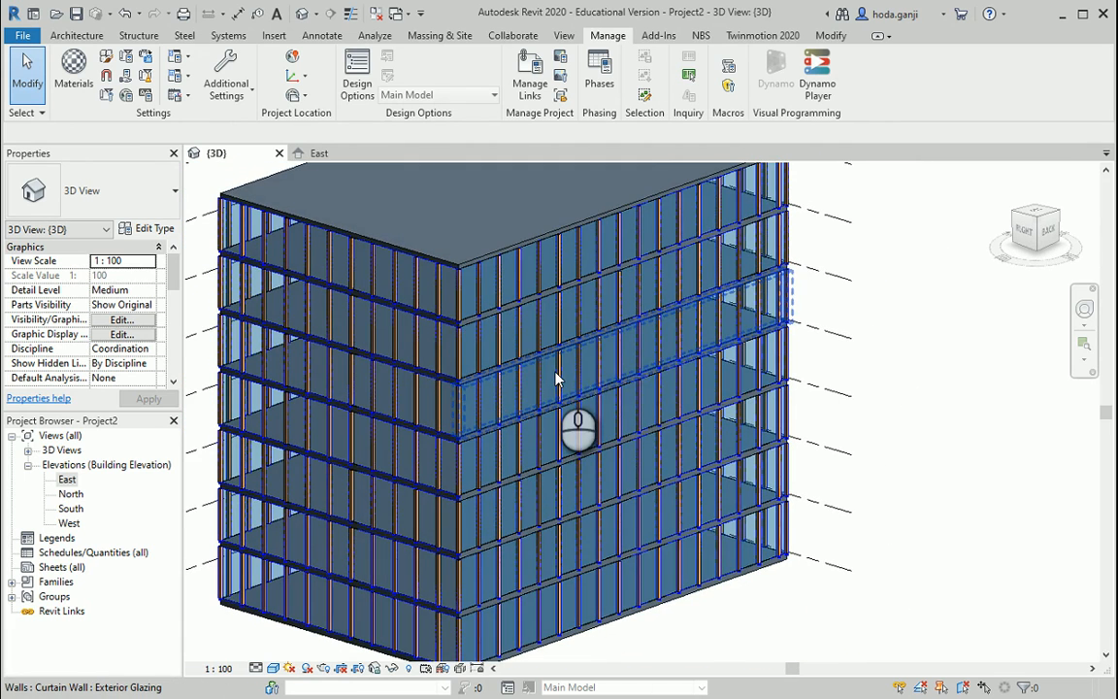
mouse_move(107, 55)
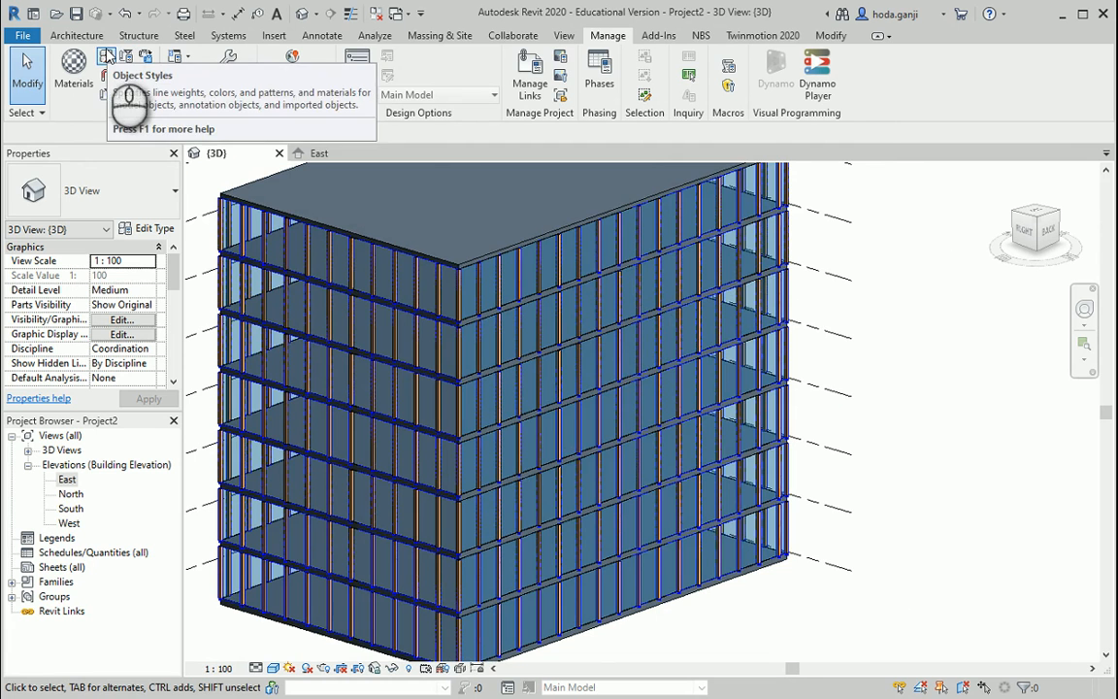
left_click(106, 55)
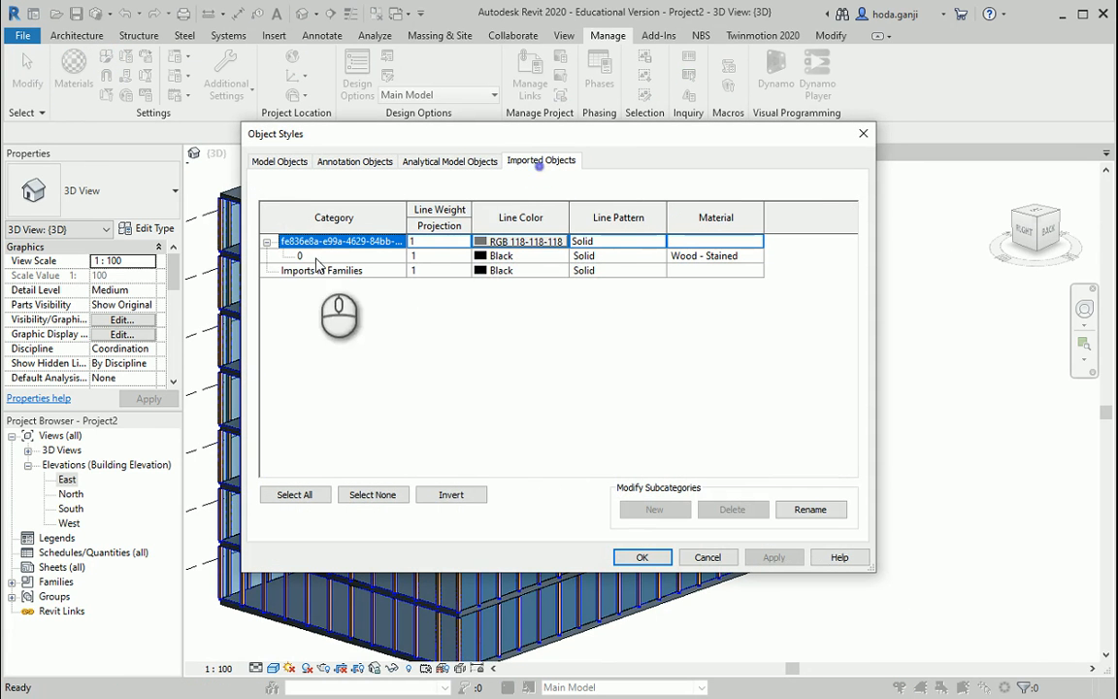